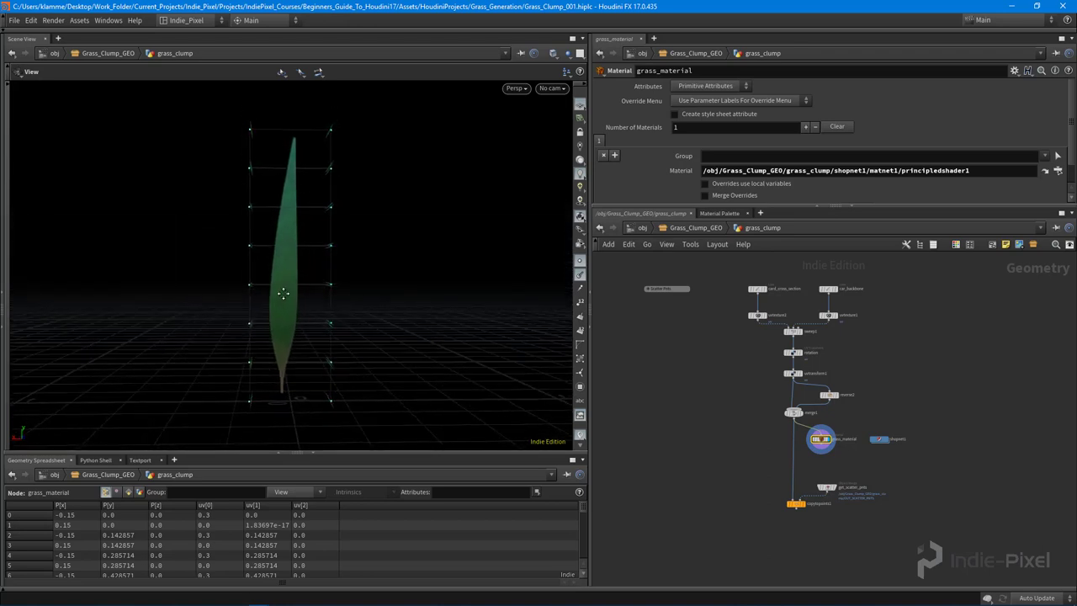
# Add a For-Each Point loop beside get_scatter_pnts and bring grass_material into view.
pyautogui.click(824, 370)
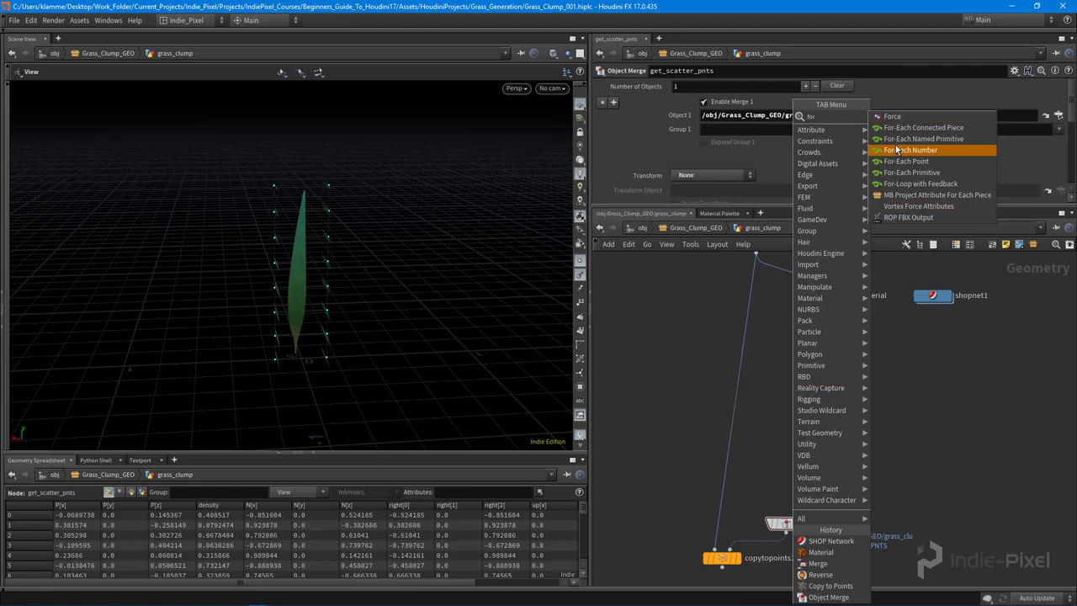
pyautogui.click(912, 150)
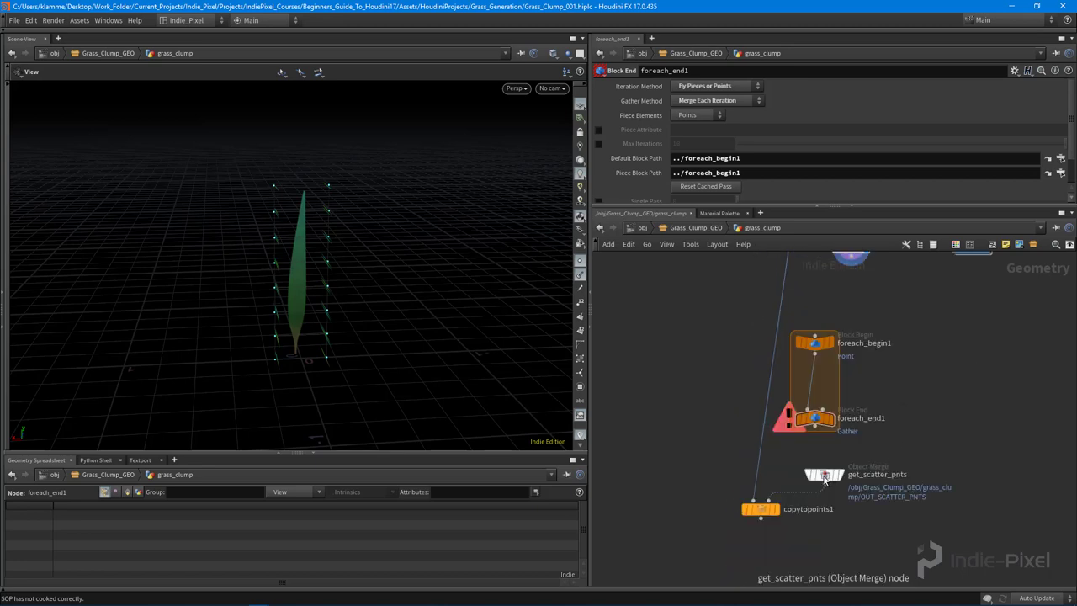
pyautogui.moveTo(825, 476); pyautogui.dragTo(635, 326)
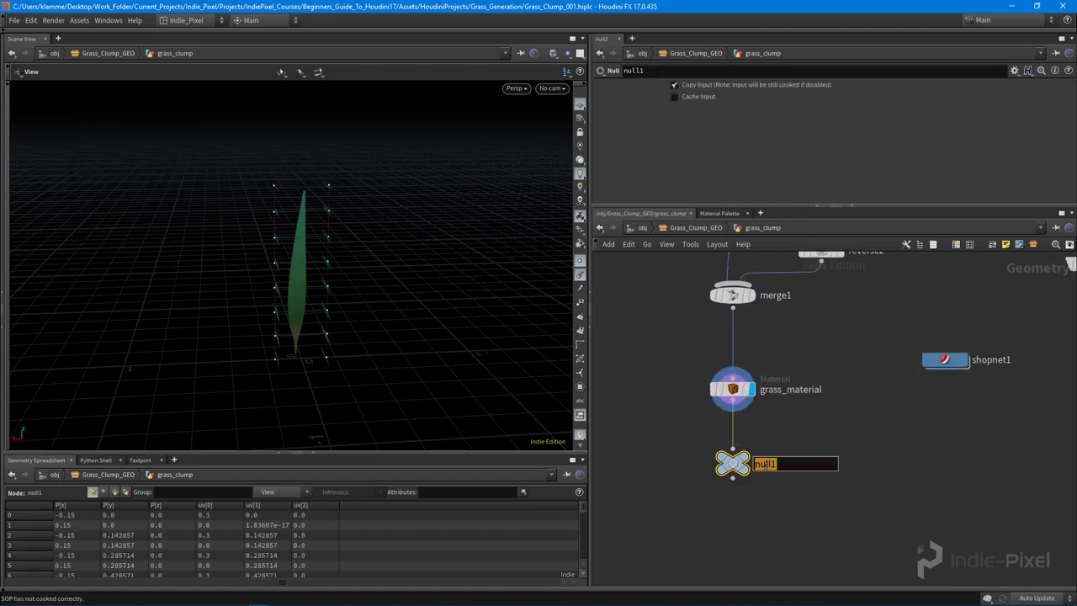
# Name the null OUT_GRASS_CARD and set foreach_end1 to Single Pass at iteration 0.
pyautogui.write('OUT_G')
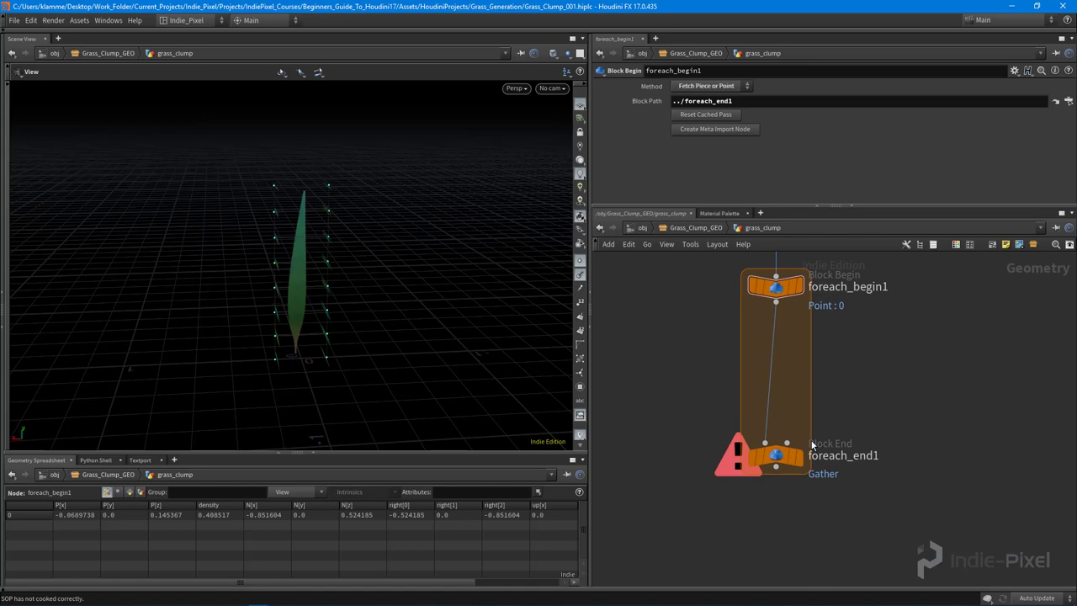
pyautogui.click(774, 454)
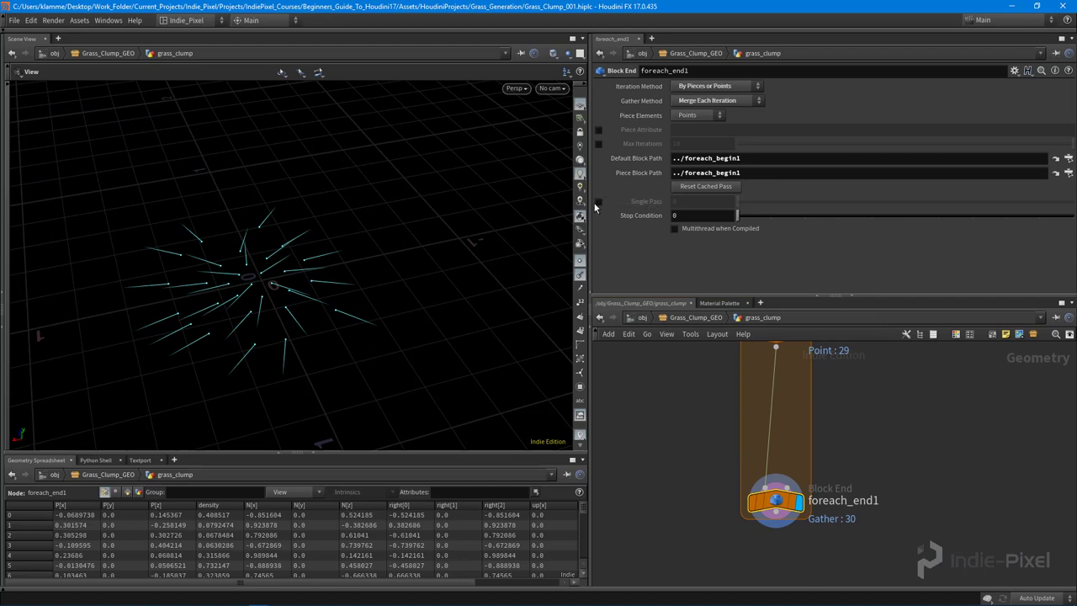
pyautogui.click(598, 201)
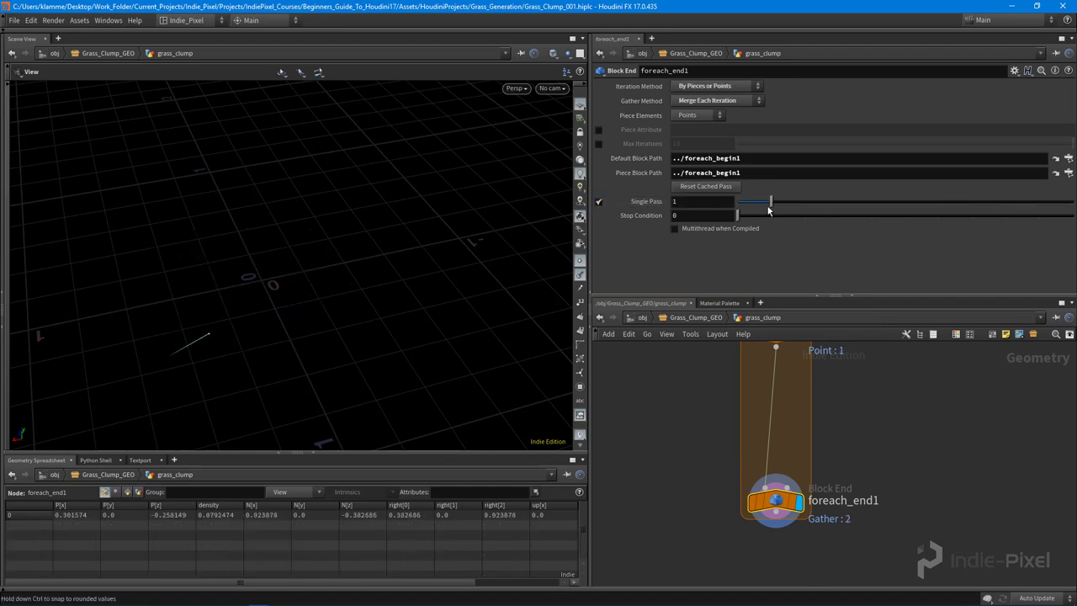
pyautogui.moveTo(768, 201); pyautogui.dragTo(905, 201)
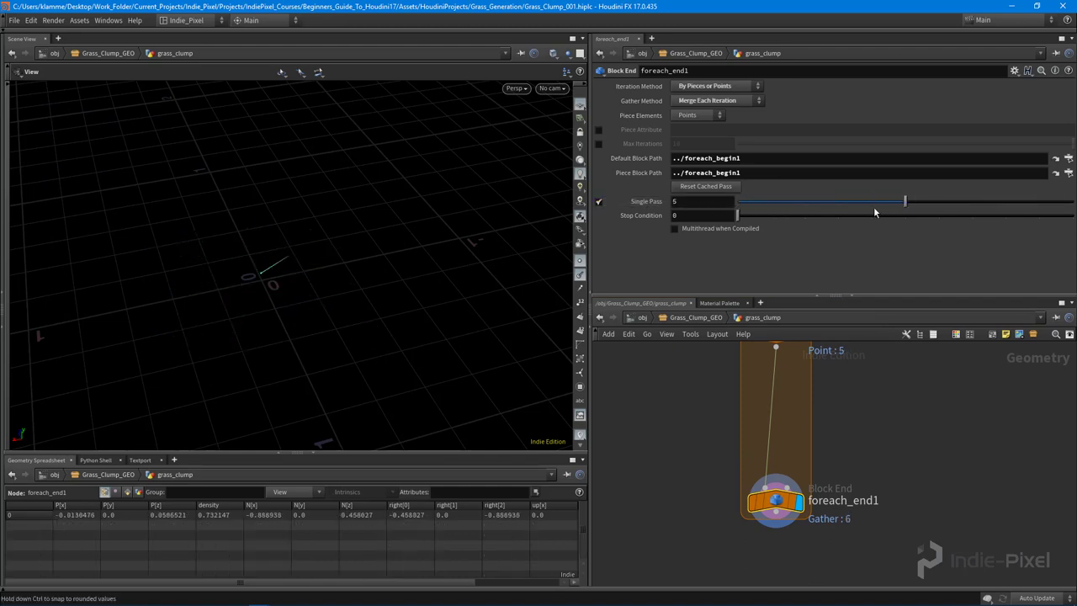
pyautogui.moveTo(904, 201); pyautogui.dragTo(974, 201)
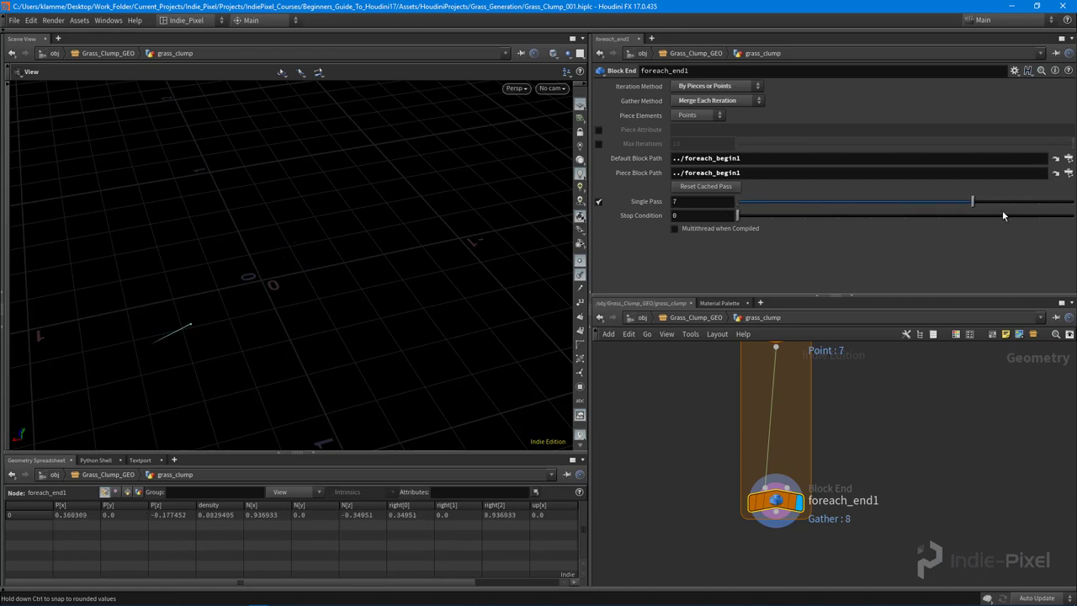
pyautogui.moveTo(972, 201); pyautogui.dragTo(737, 201)
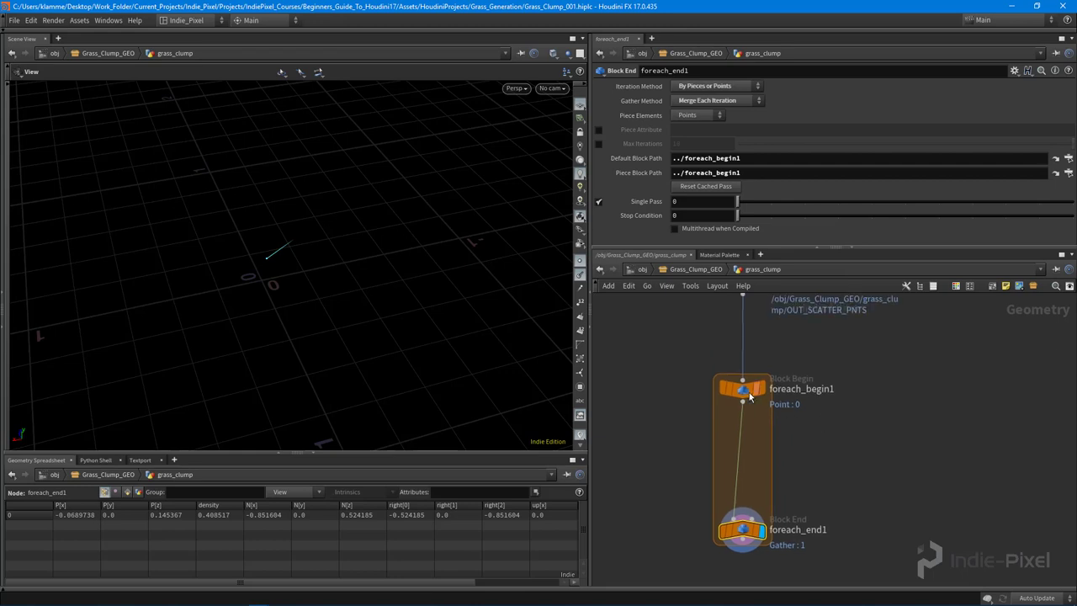
# Create a meta import node from foreach_begin1, rename it loop_data, and inspect its iteration values.
pyautogui.click(742, 389)
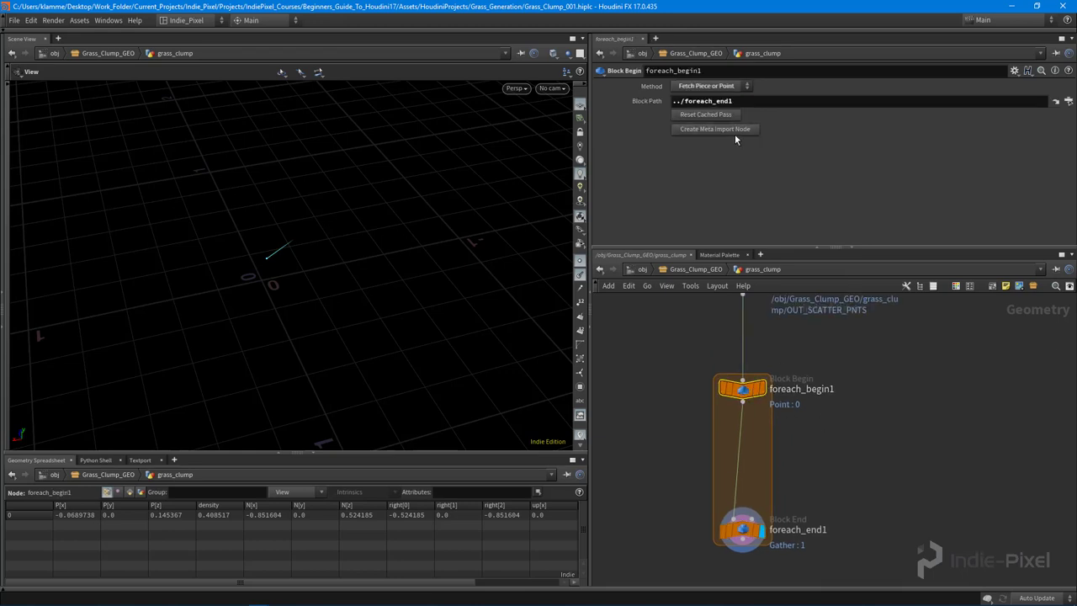
pyautogui.click(715, 128)
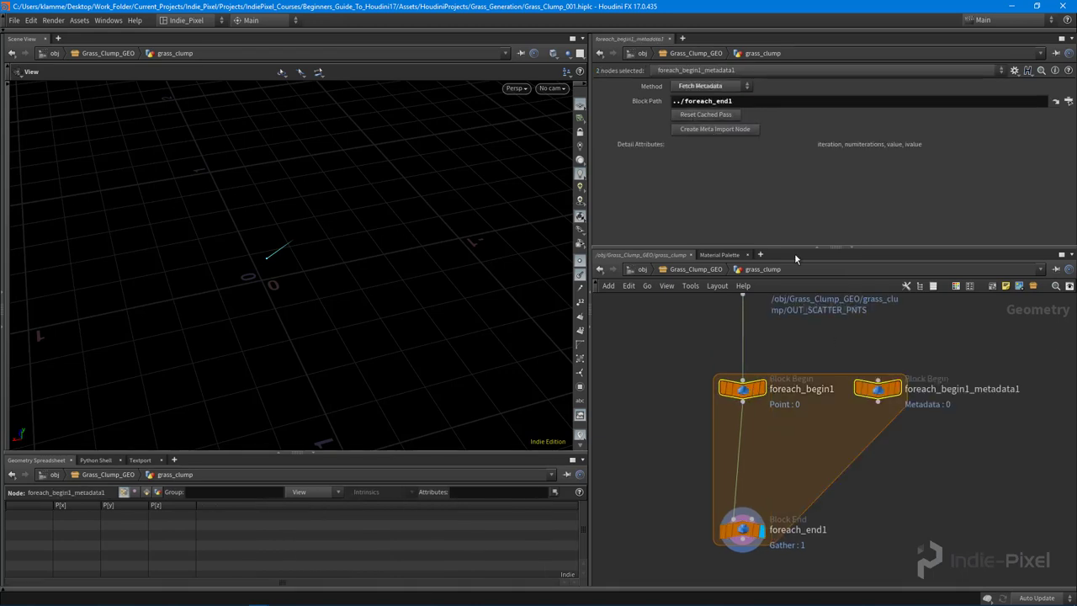
pyautogui.doubleClick(962, 388)
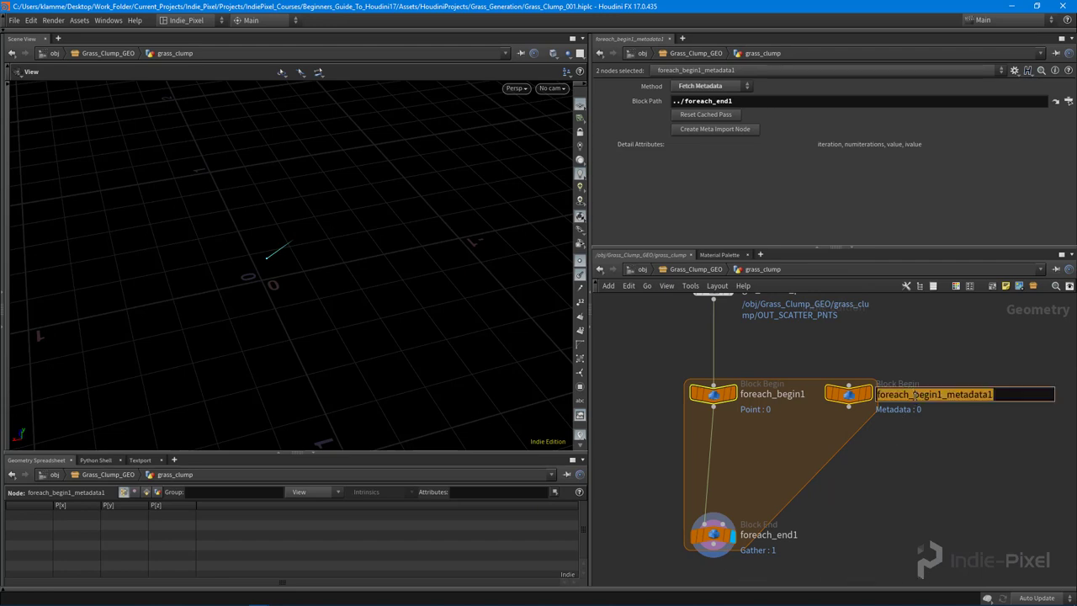
pyautogui.write('loop_data')
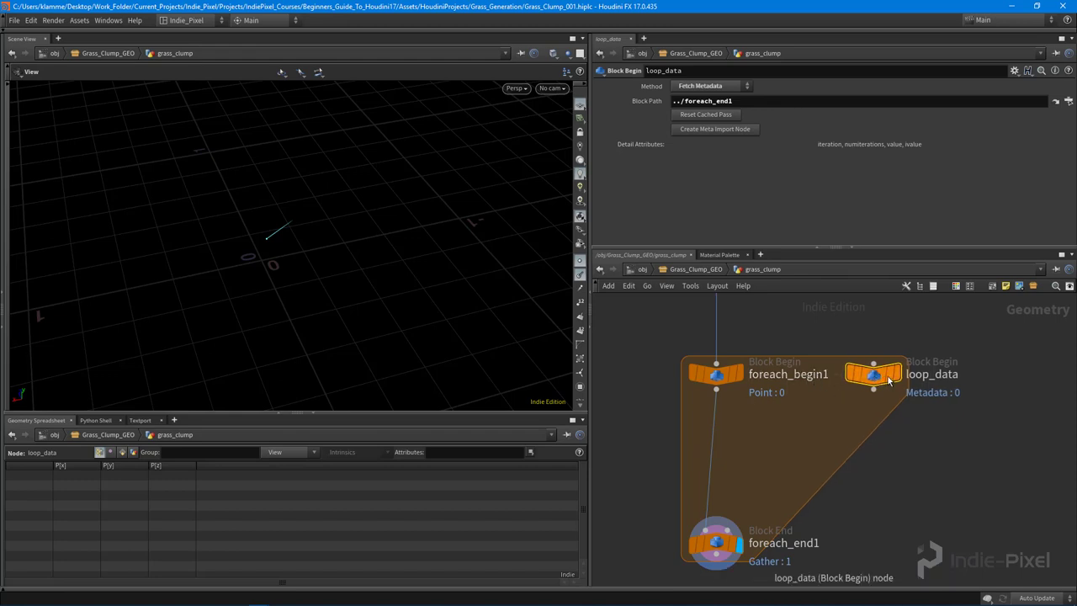
pyautogui.moveTo(135, 455)
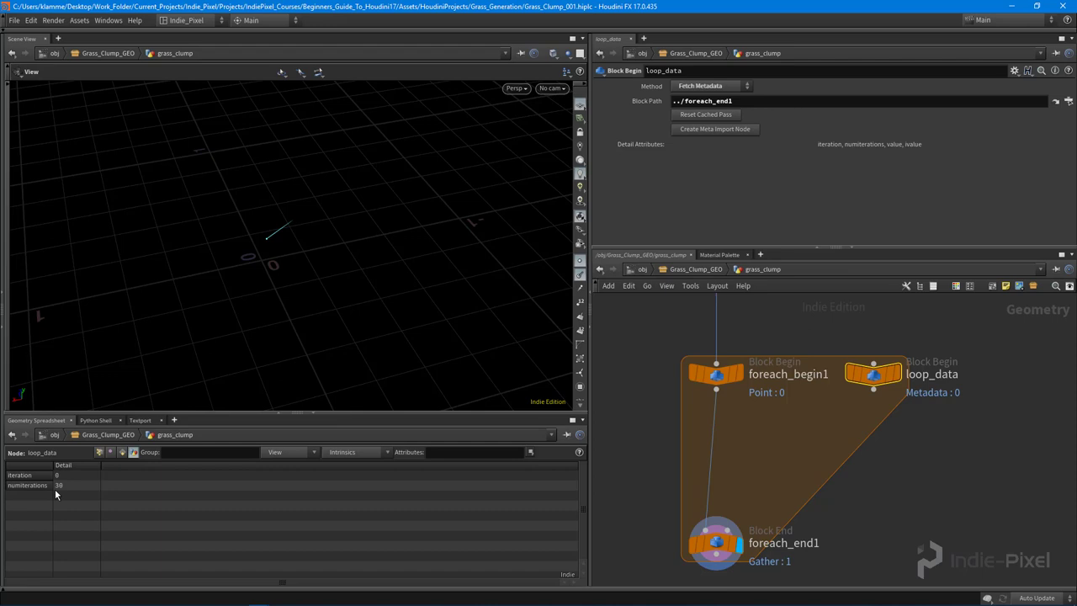
pyautogui.moveTo(29, 478)
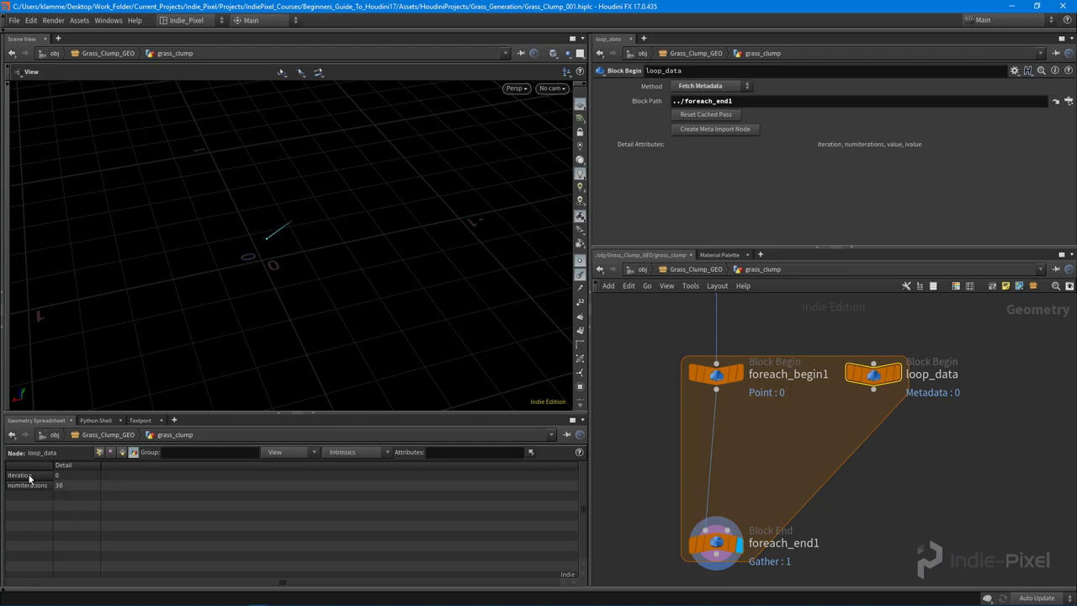
pyautogui.click(717, 543)
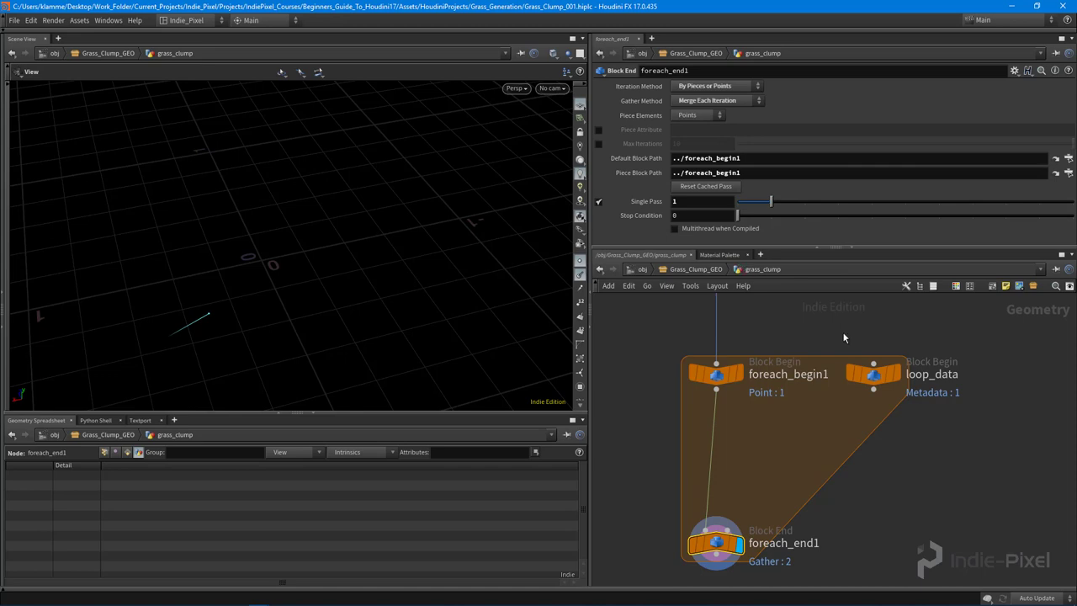
pyautogui.click(873, 374)
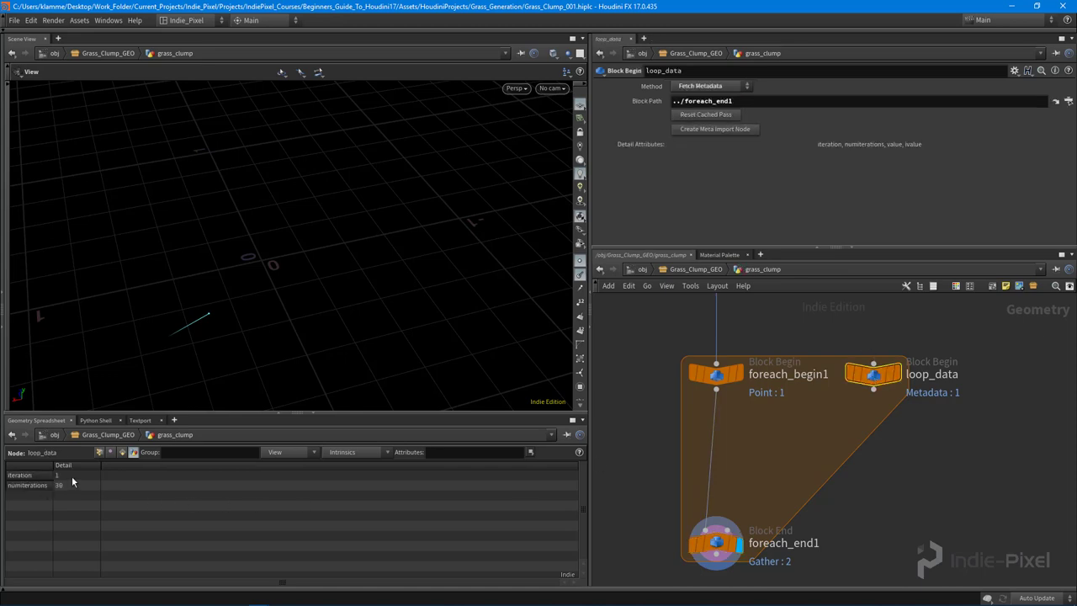
pyautogui.moveTo(849, 416)
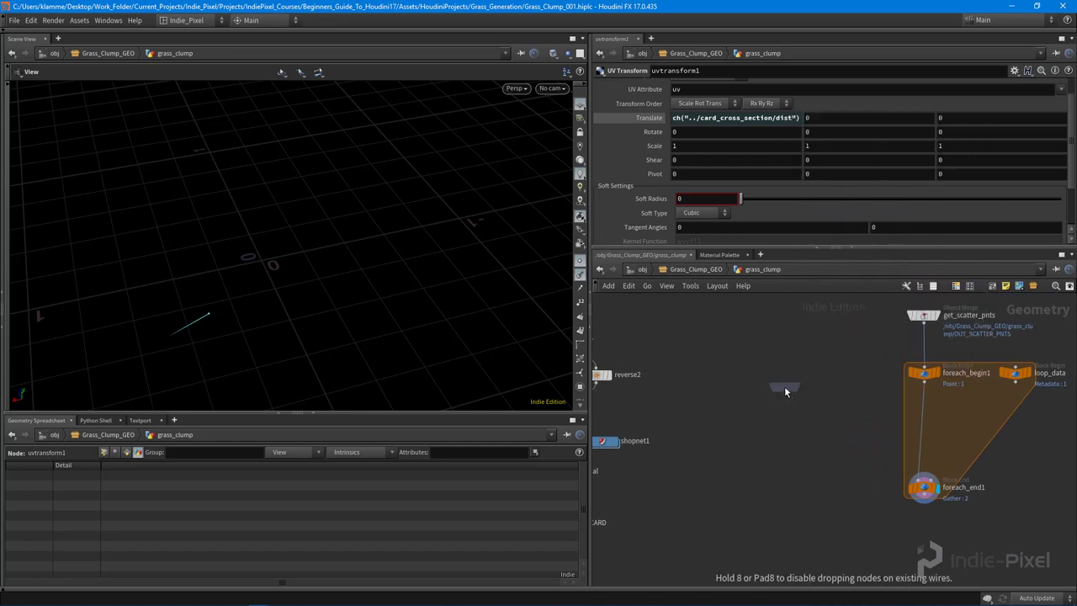
# Name the Object Merge get_grass_card, pointing at OUT_GRASS_CARD with Transform set to None.
pyautogui.write('get')
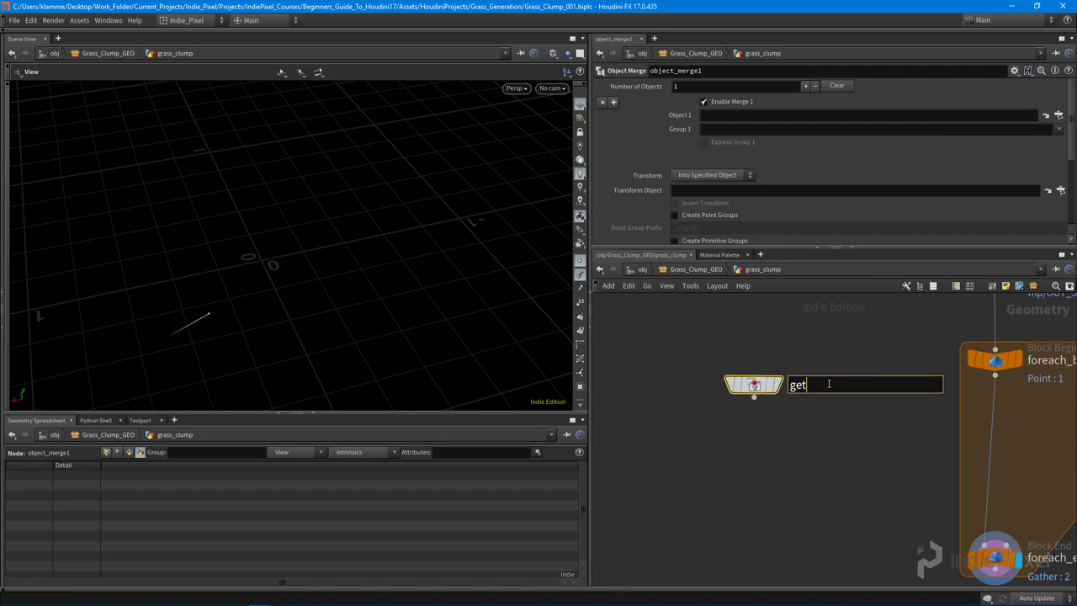
pyautogui.write('_grass_card')
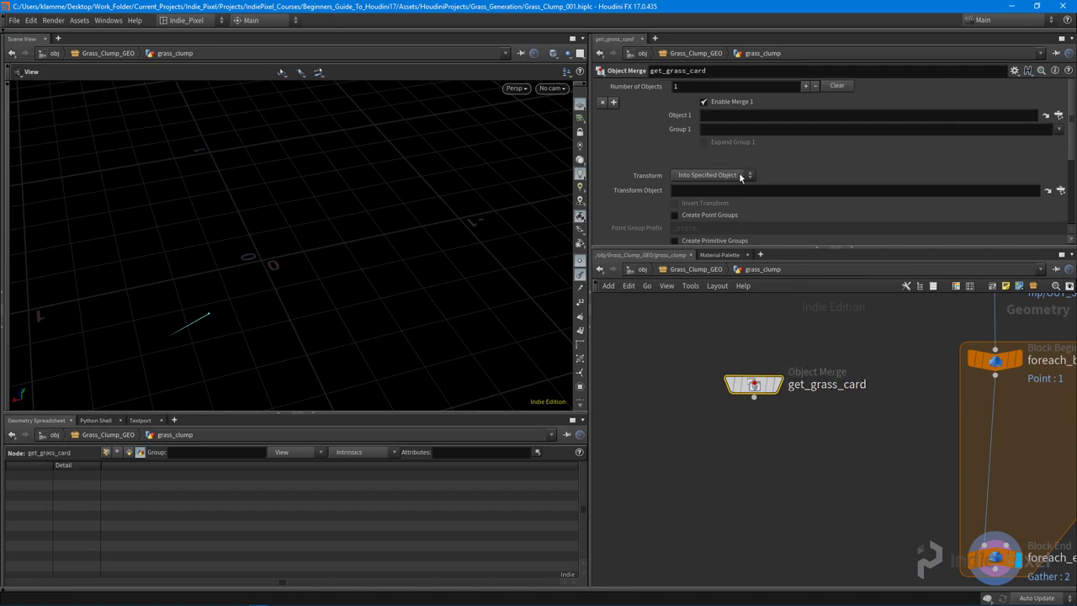
pyautogui.click(1058, 116)
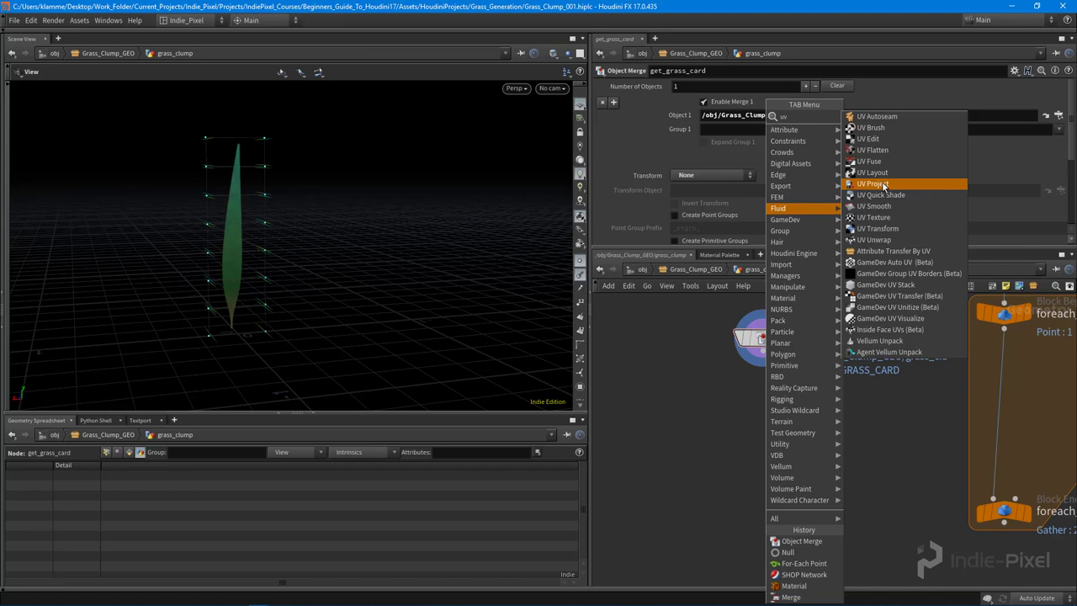
# Add a UV Transform fed by get_grass_card and switch the viewport to UV View.
pyautogui.click(877, 228)
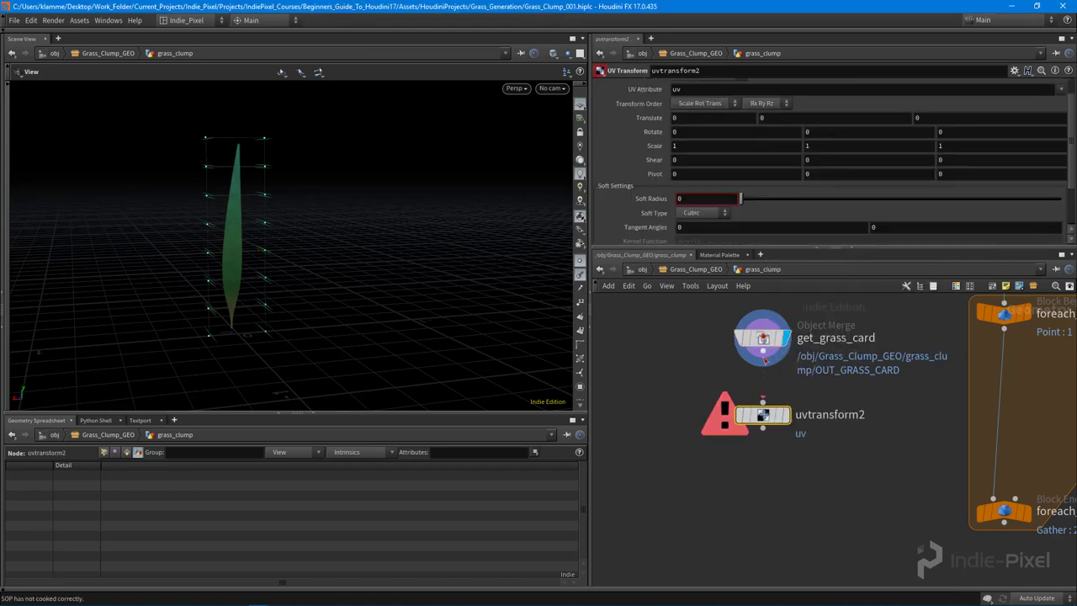
pyautogui.click(762, 414)
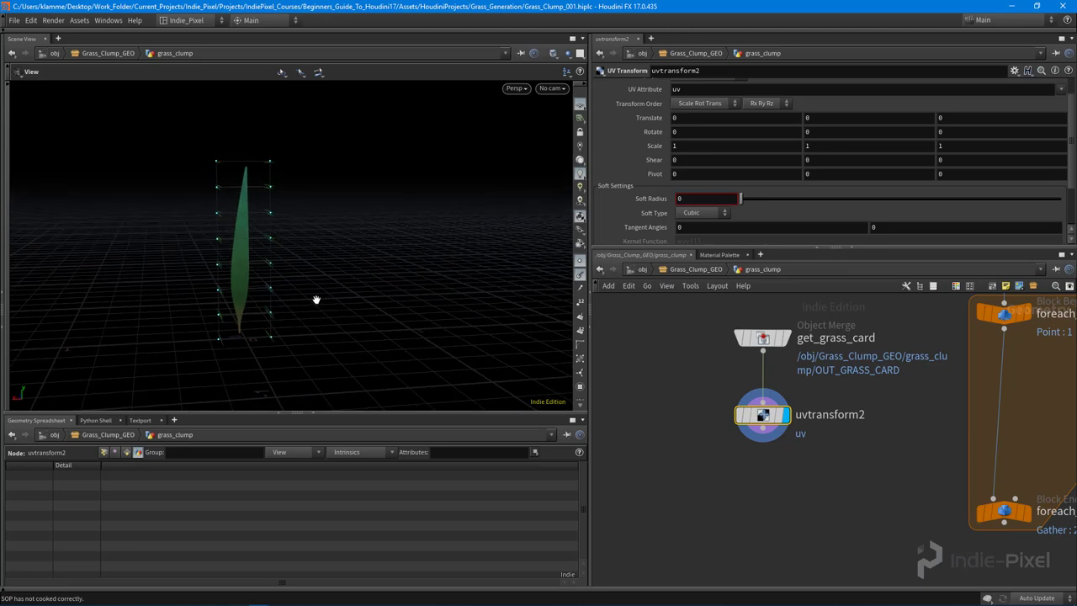
pyautogui.click(507, 88)
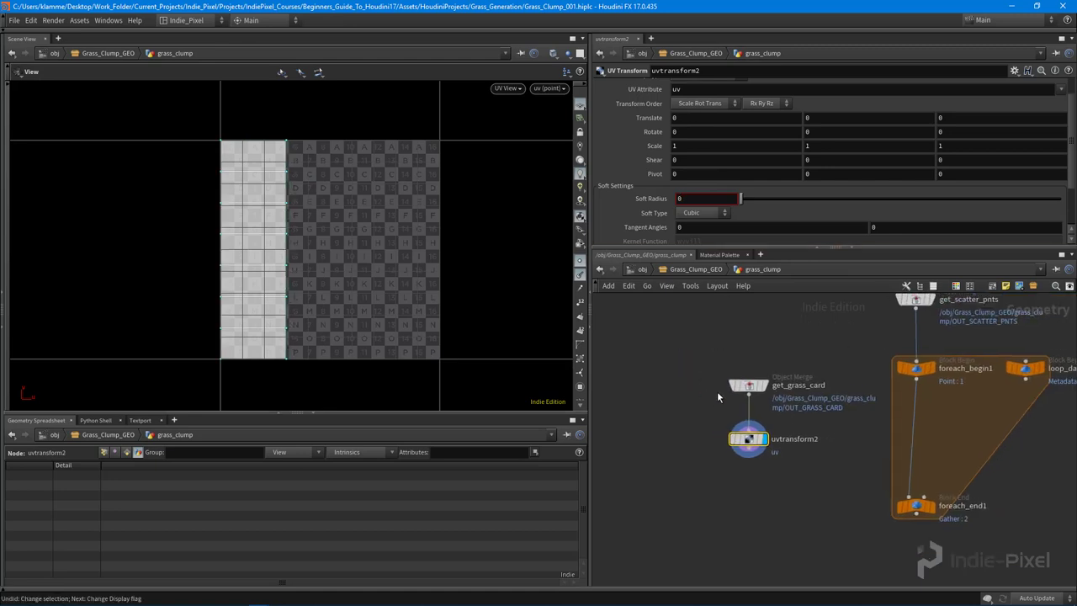
pyautogui.moveTo(747, 439); pyautogui.dragTo(722, 403)
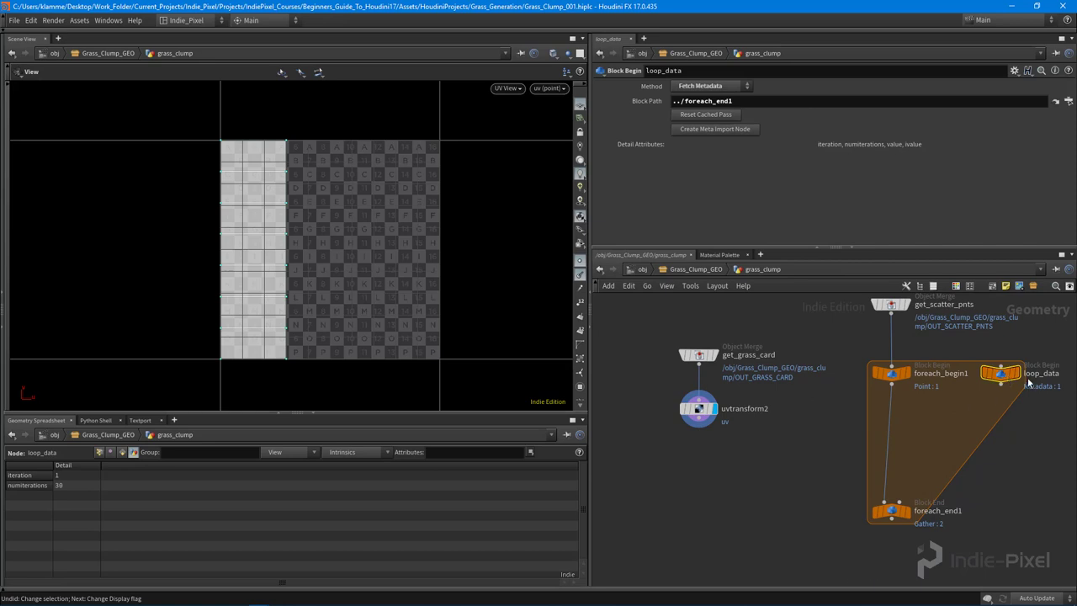
pyautogui.moveTo(28, 481)
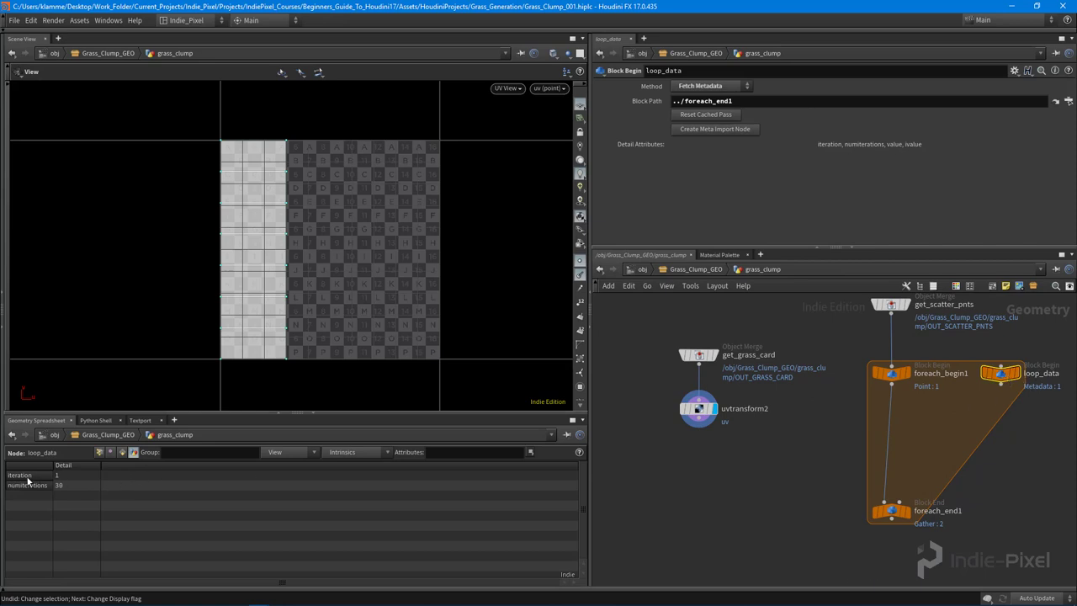
pyautogui.click(720, 412)
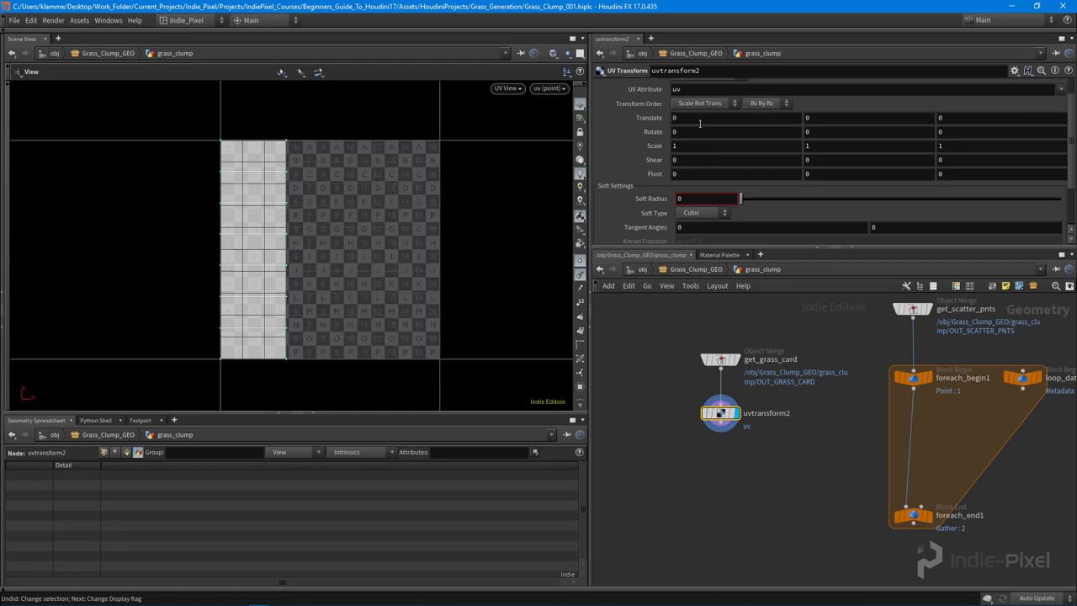
# Set uvtransform2's Translate X to detail("../loop_data/", "iteration", 0).
pyautogui.write('detail("../loop_data/')
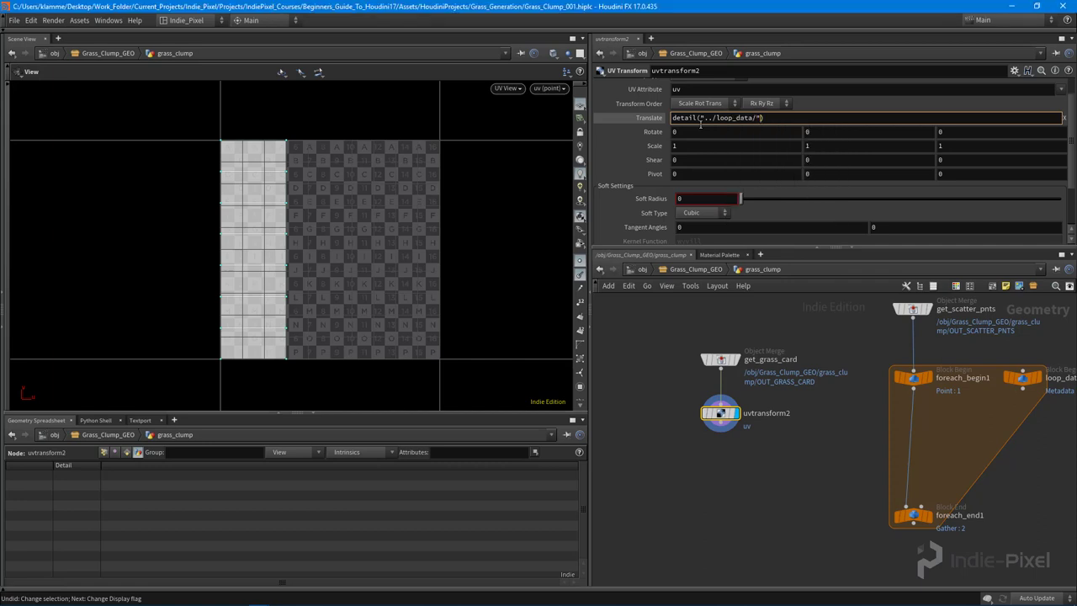
pyautogui.write(', ""')
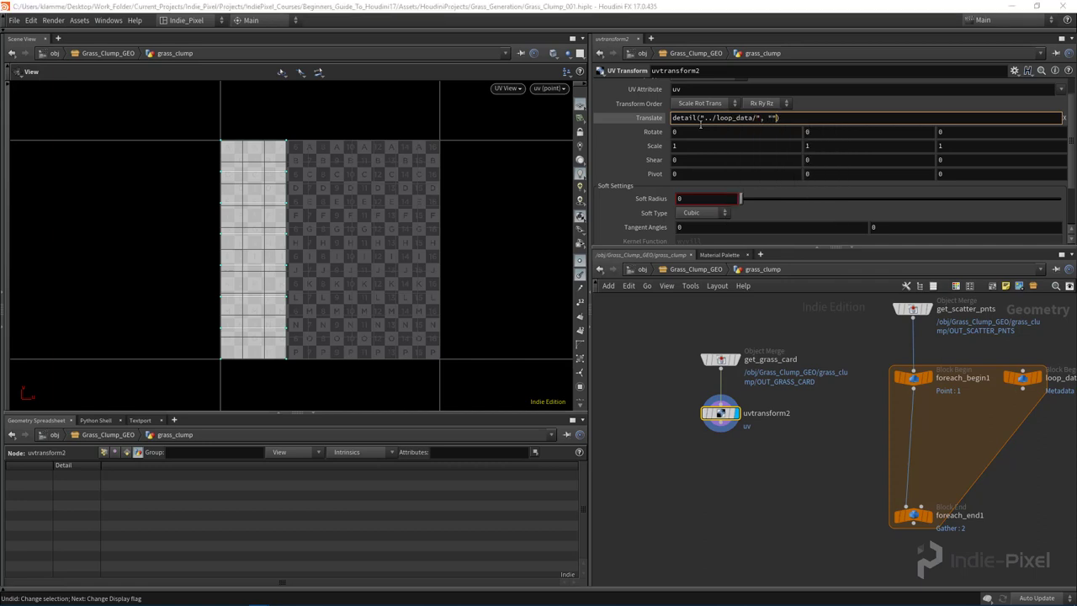
pyautogui.write('iteration')
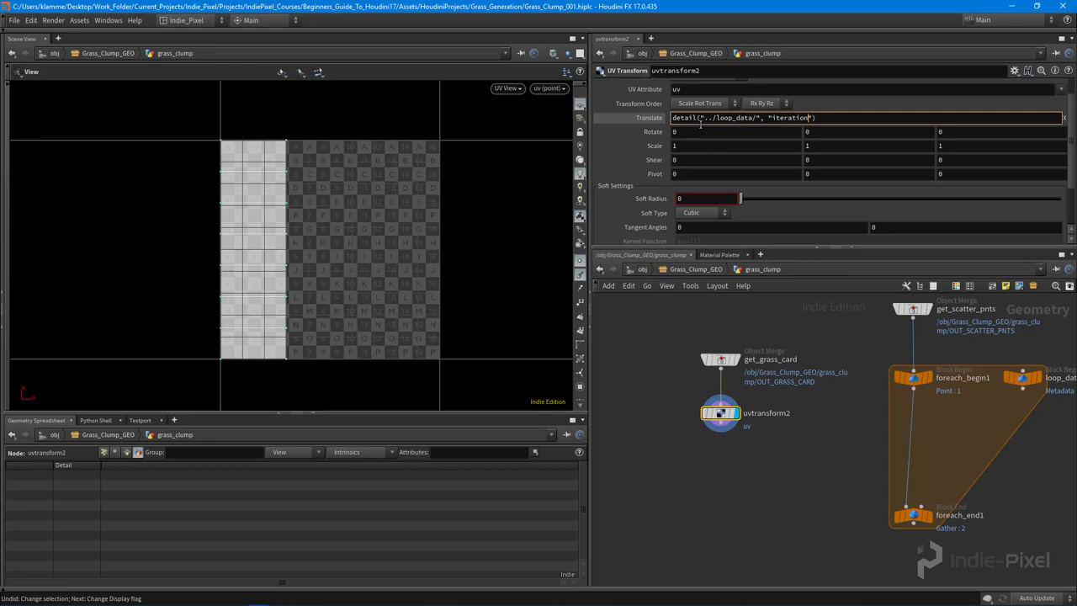
pyautogui.write(', 0)')
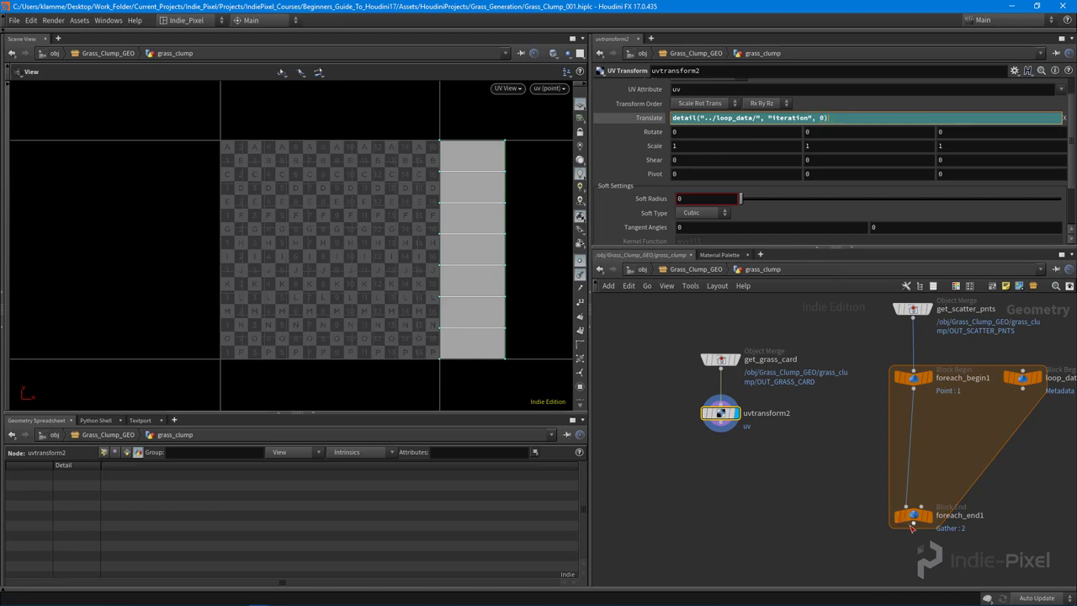
# Scrub foreach_end1's Single Pass through several iterations, then return to the Houdini window.
pyautogui.click(913, 516)
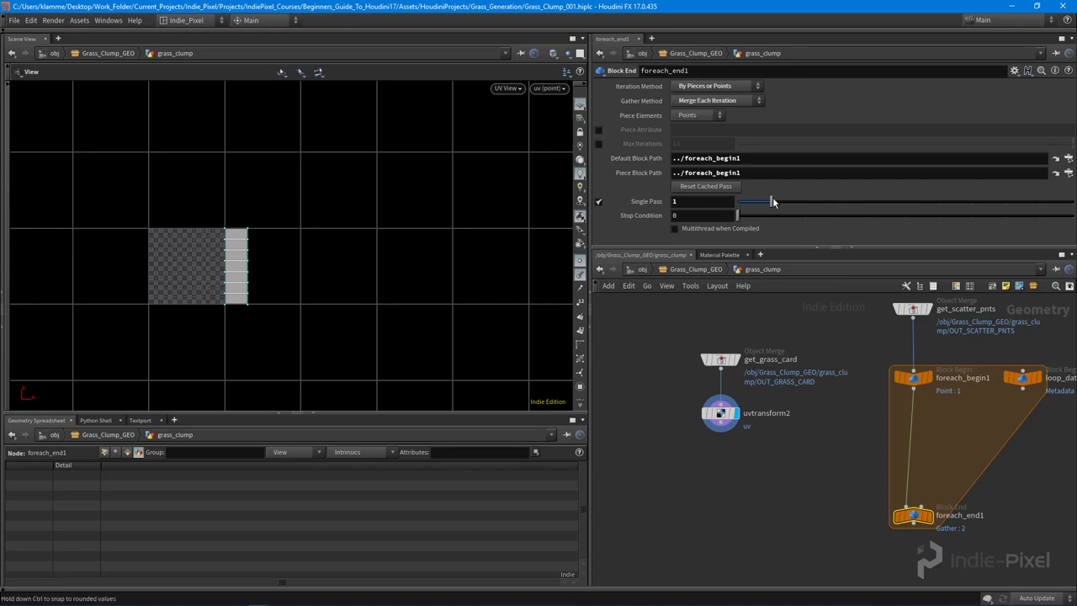
pyautogui.moveTo(753, 202); pyautogui.dragTo(808, 202)
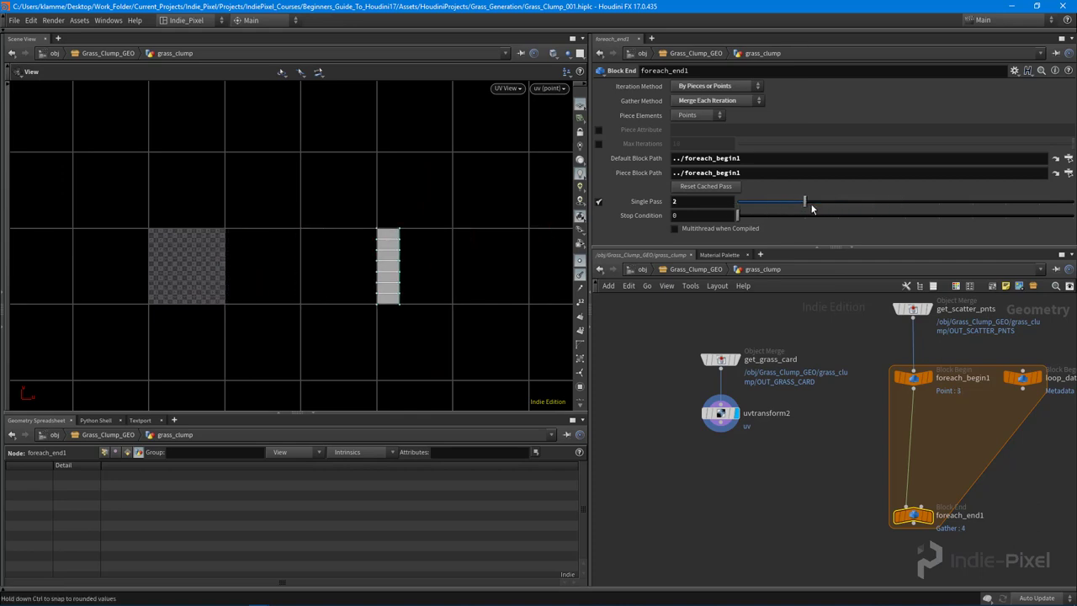
pyautogui.moveTo(804, 201); pyautogui.dragTo(932, 204)
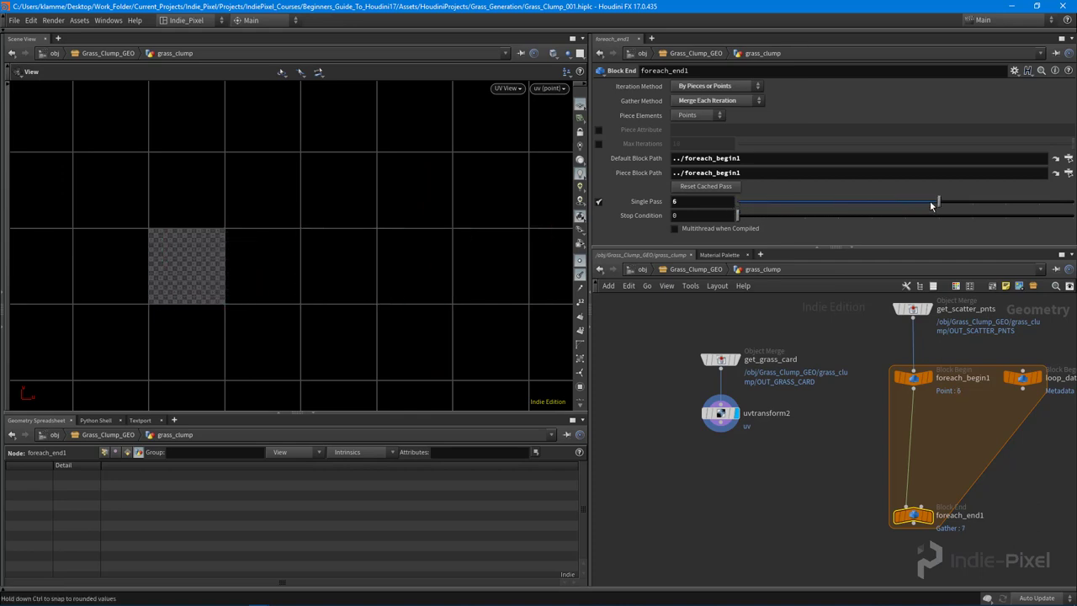
pyautogui.moveTo(939, 202); pyautogui.dragTo(837, 202)
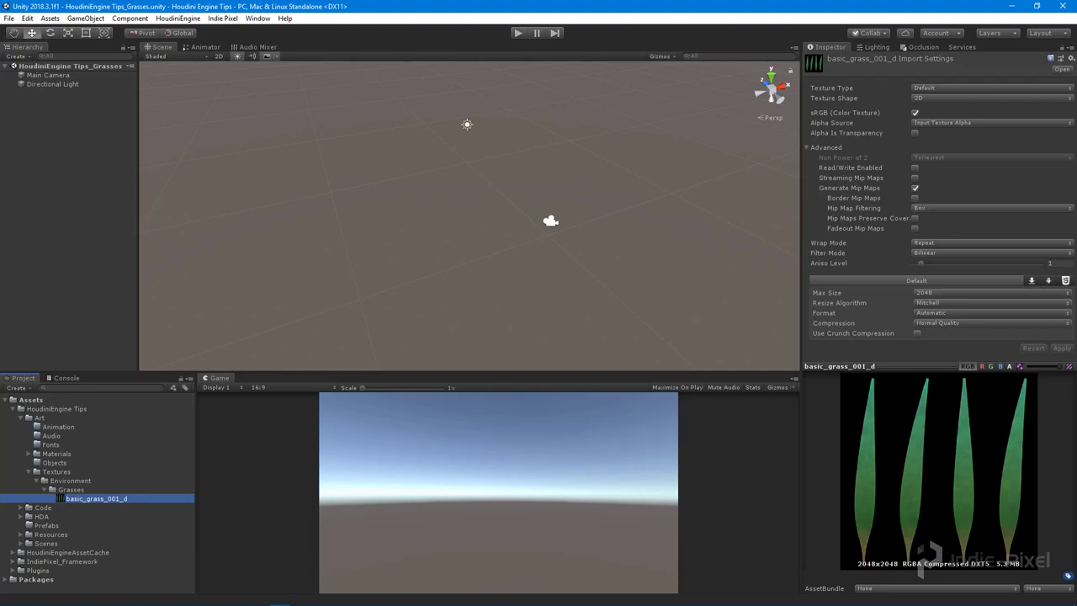
pyautogui.moveTo(261, 597)
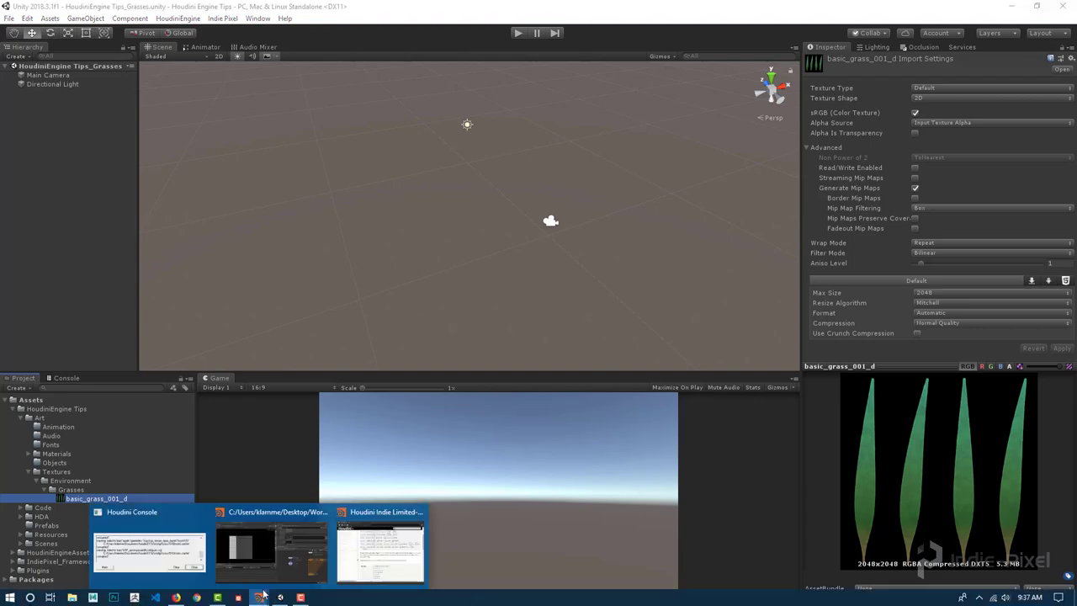
pyautogui.click(380, 551)
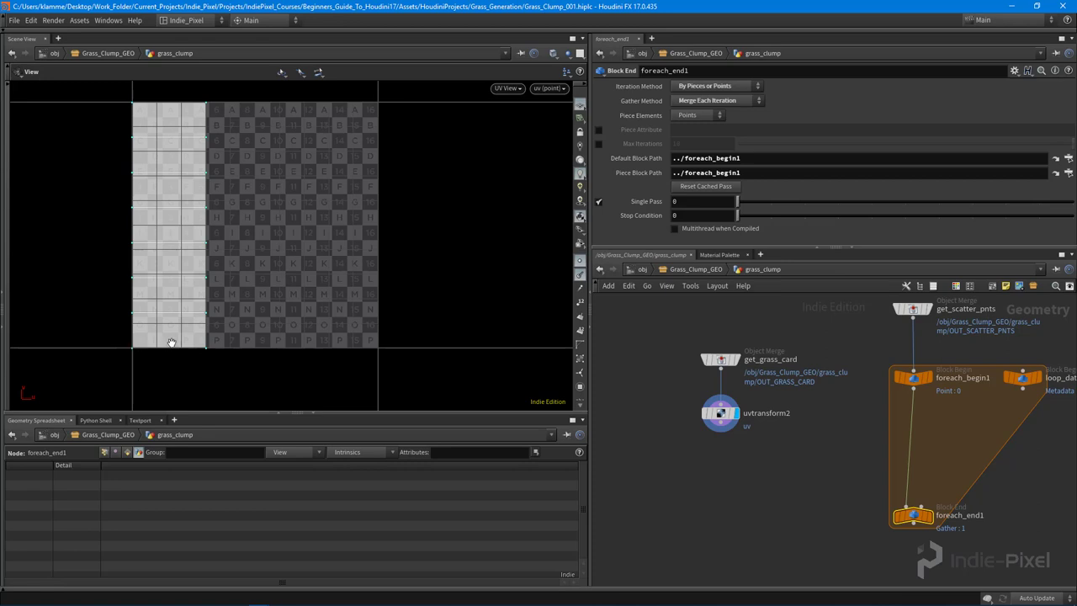
pyautogui.moveTo(276, 345)
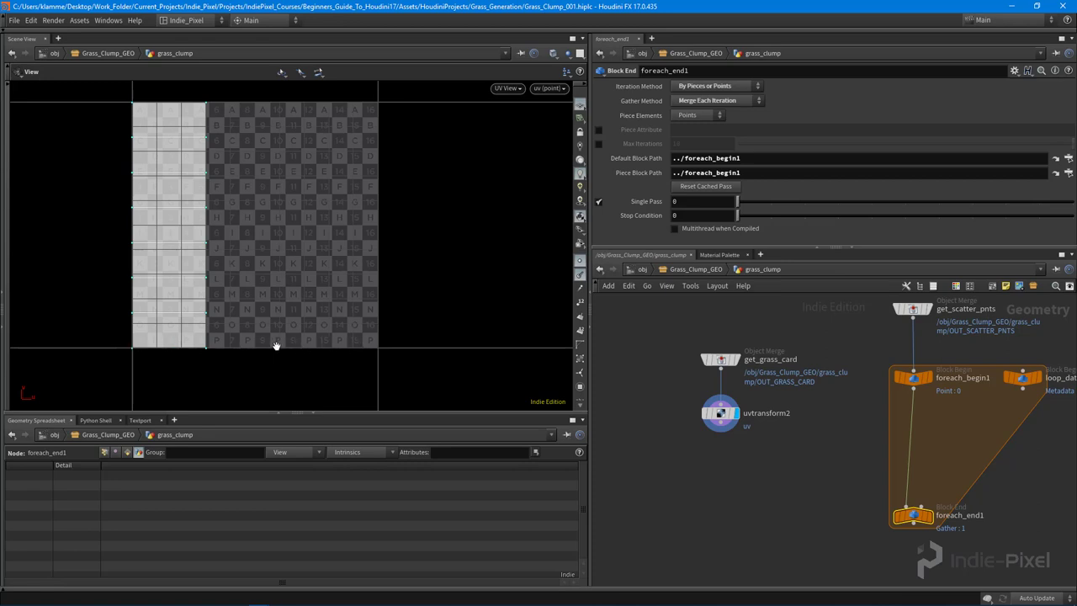
pyautogui.moveTo(270, 348)
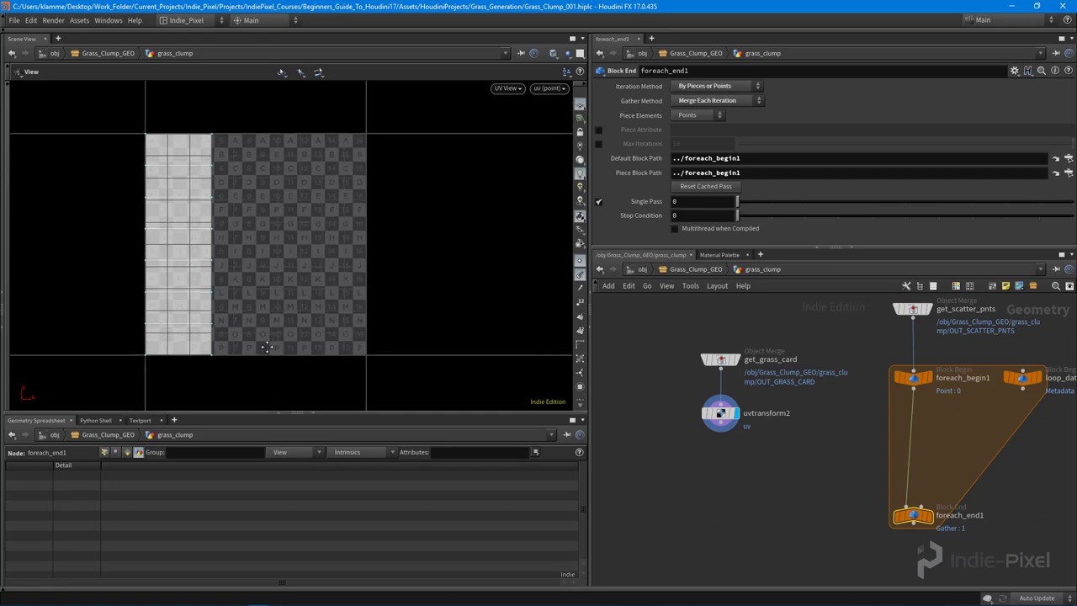
# Set uvtransform2's Translate X to rand(detail("../loop_data/", "iteration", 0)).
pyautogui.click(720, 413)
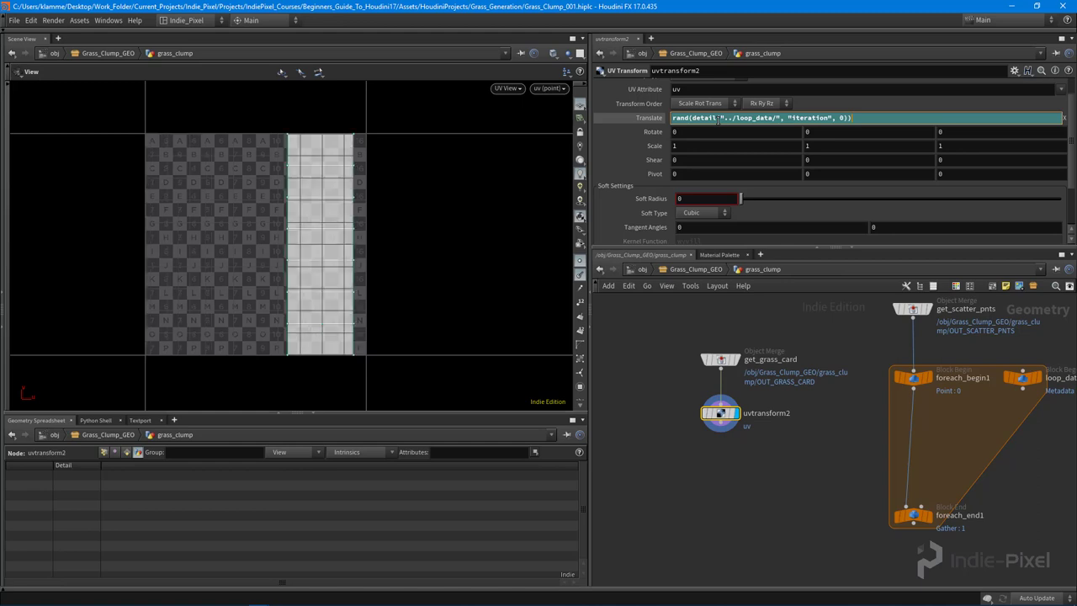
# Scrub foreach_end1's Single Pass between passes 5, 0 and 1 to compare random UV offsets.
pyautogui.click(913, 515)
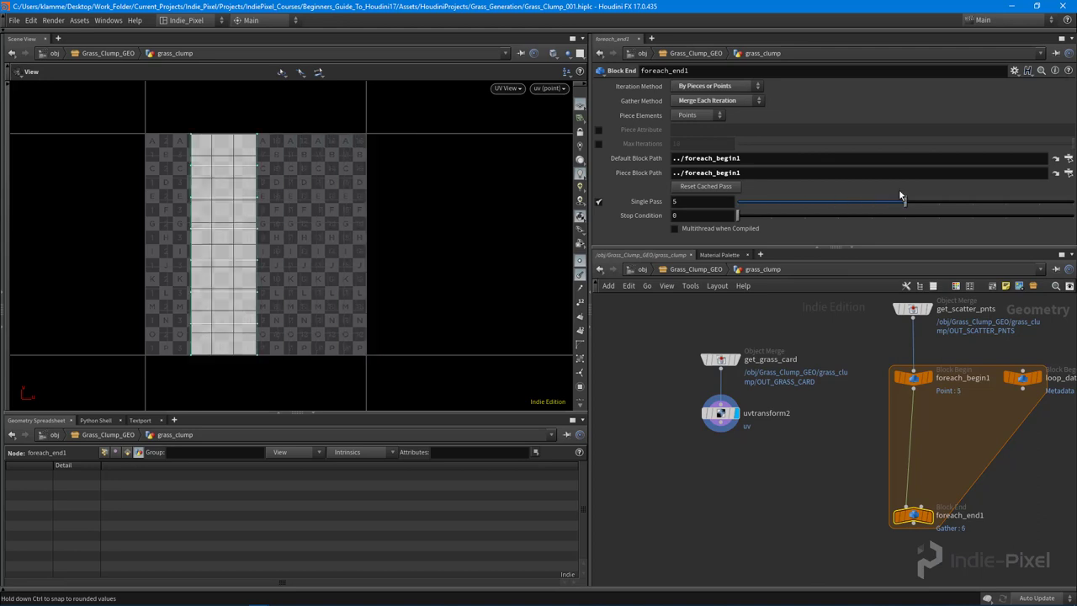
pyautogui.moveTo(901, 201); pyautogui.dragTo(730, 200)
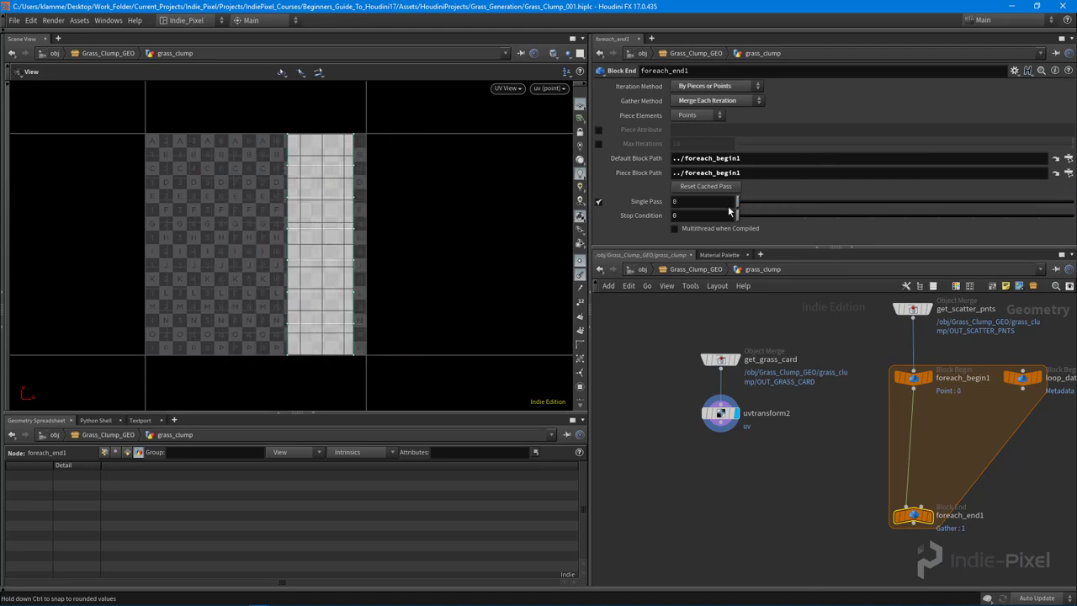
pyautogui.moveTo(738, 201); pyautogui.dragTo(762, 201)
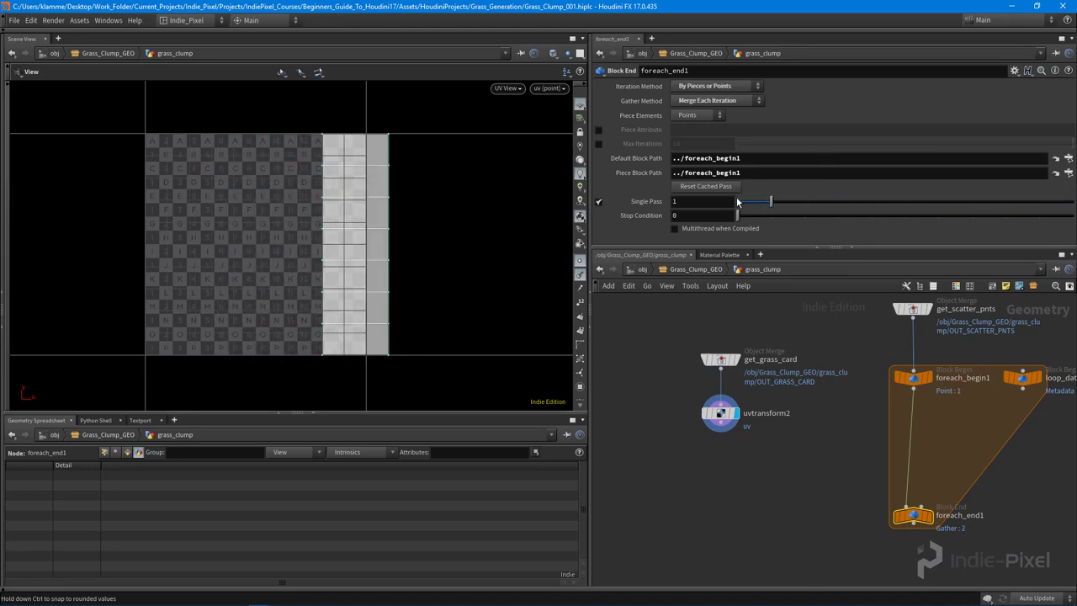
pyautogui.moveTo(765, 202); pyautogui.dragTo(737, 201)
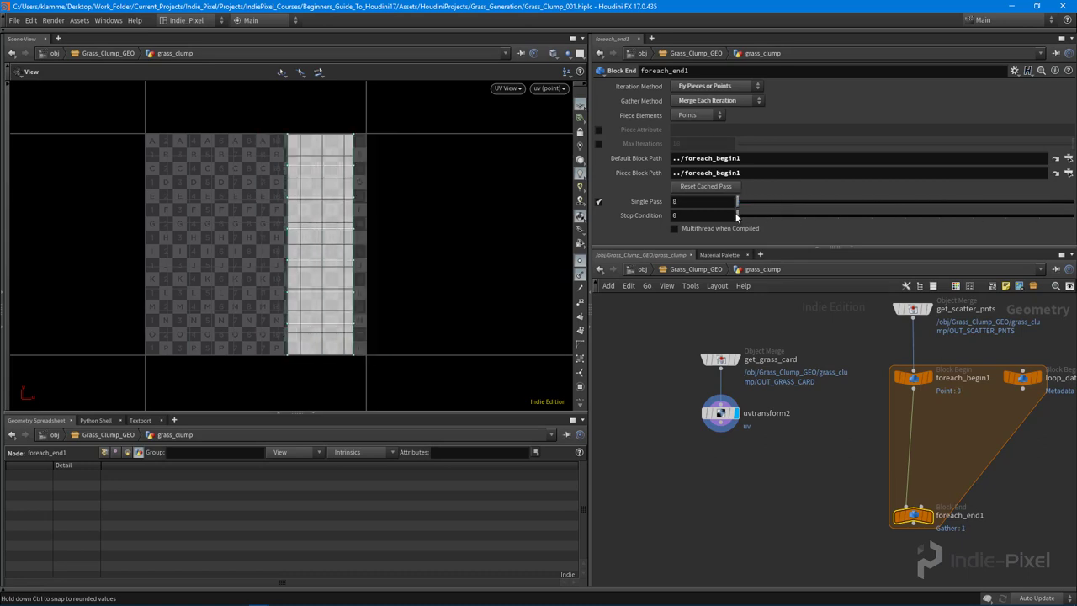
pyautogui.moveTo(736, 201); pyautogui.dragTo(1040, 201)
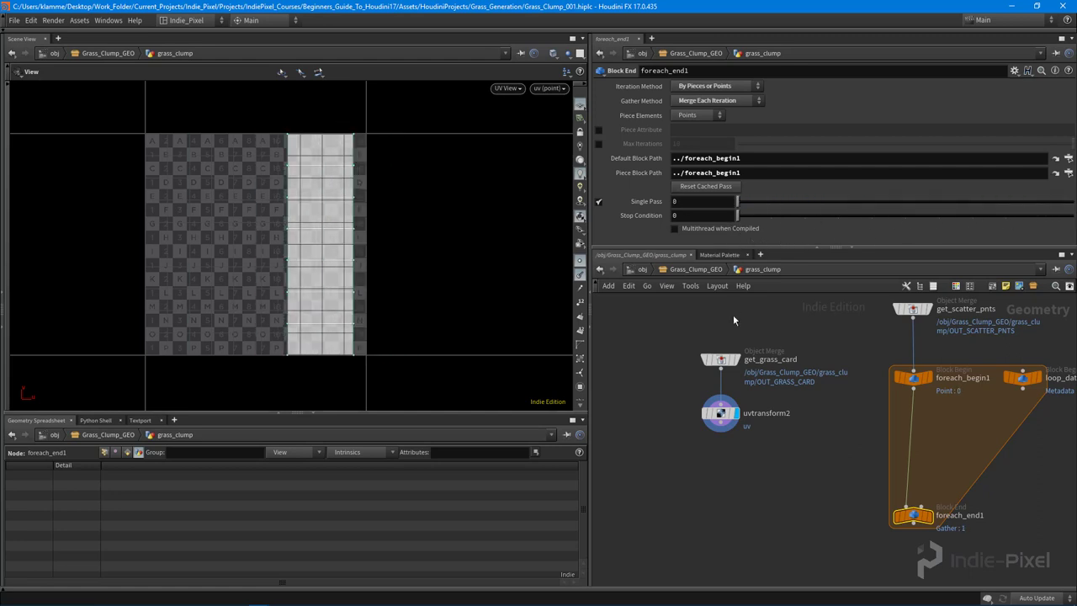
# Revert Translate X to the plain iteration expression and scrub Single Pass through successive passes.
pyautogui.click(720, 412)
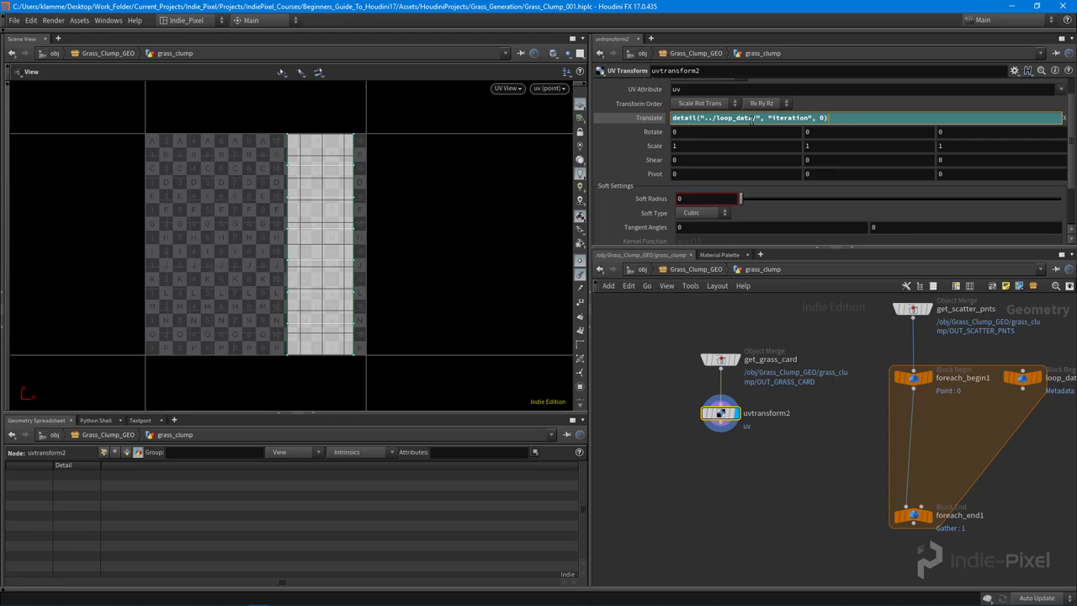
pyautogui.write('54')
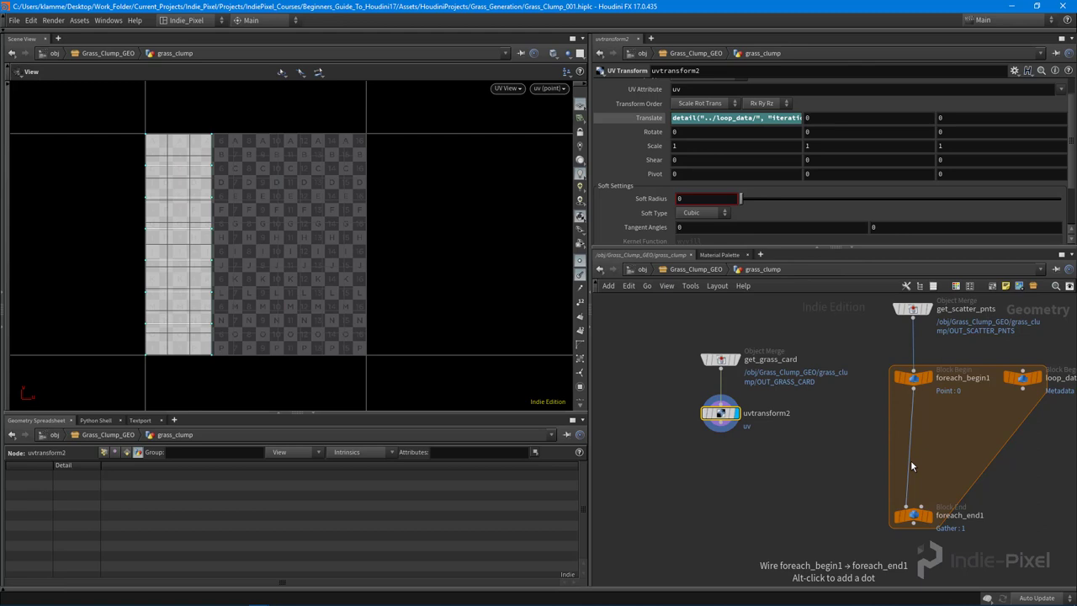
pyautogui.click(913, 515)
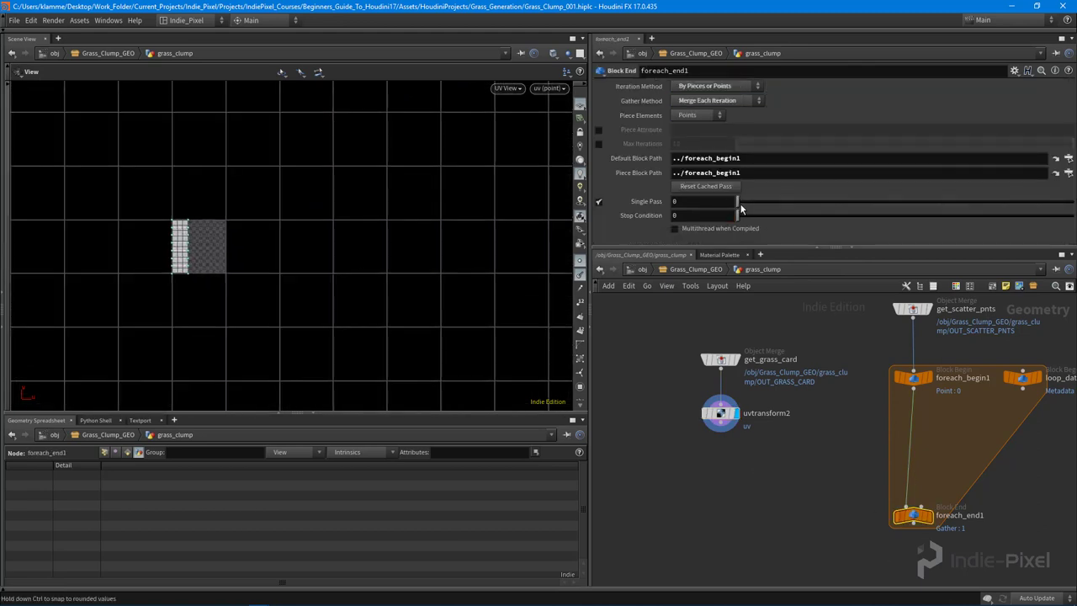
pyautogui.moveTo(737, 202); pyautogui.dragTo(766, 202)
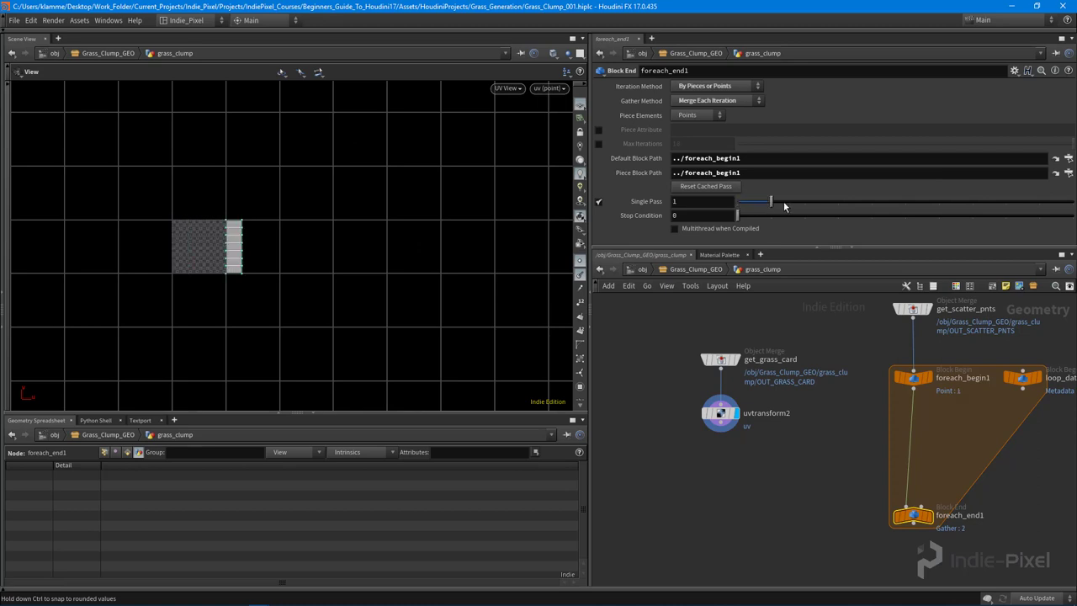
pyautogui.moveTo(770, 201); pyautogui.dragTo(908, 201)
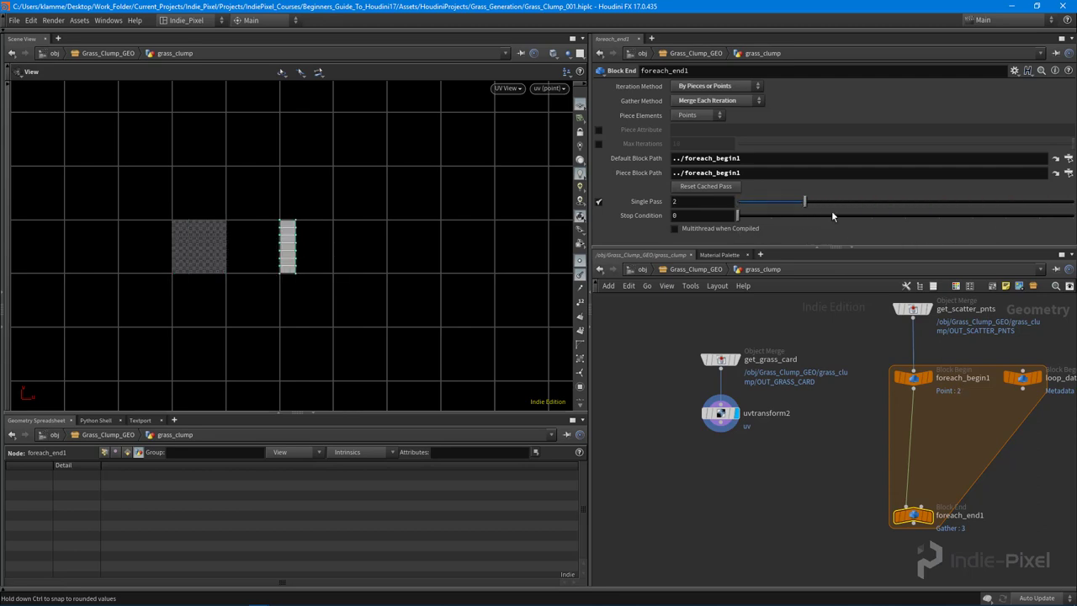
pyautogui.moveTo(804, 200); pyautogui.dragTo(833, 200)
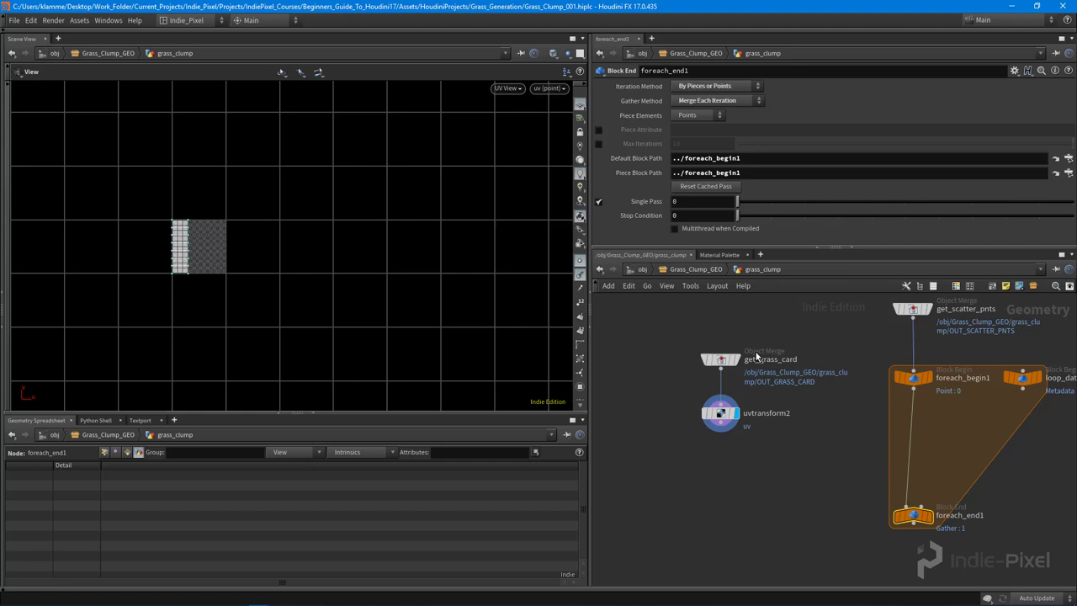
# Wrap uvtransform2's Translate X iteration by 4, then preview Single Pass 7, 2, 7 and 0.
pyautogui.click(720, 413)
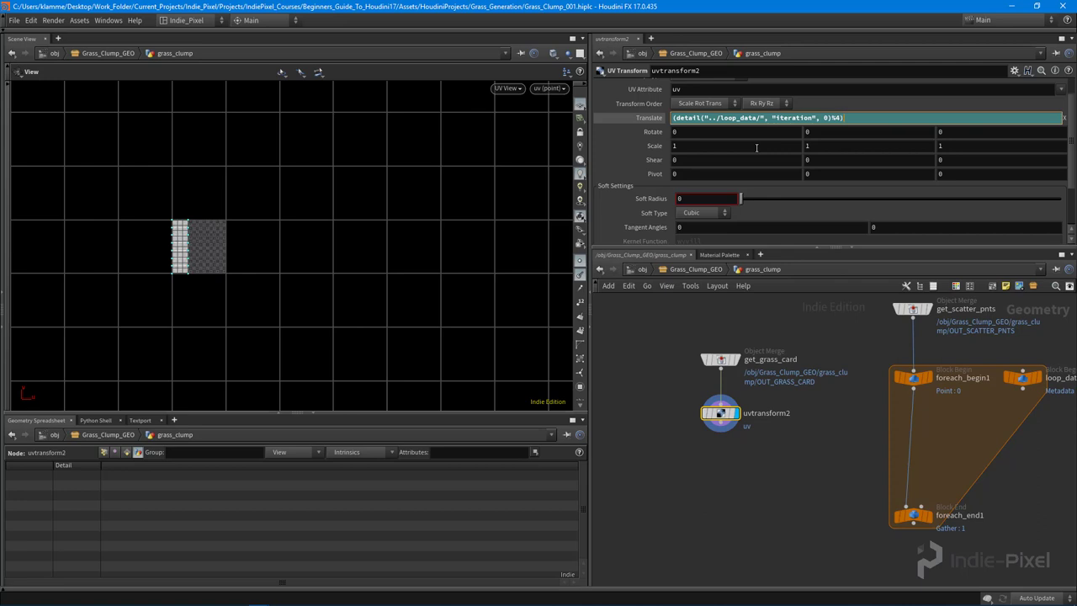
pyautogui.write('/4')
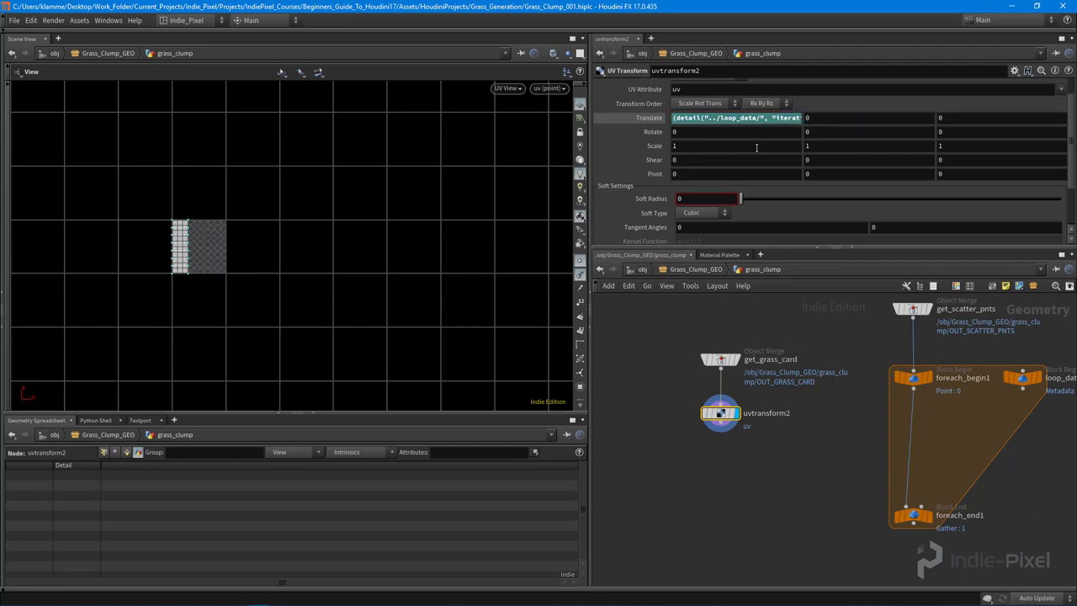
pyautogui.click(913, 515)
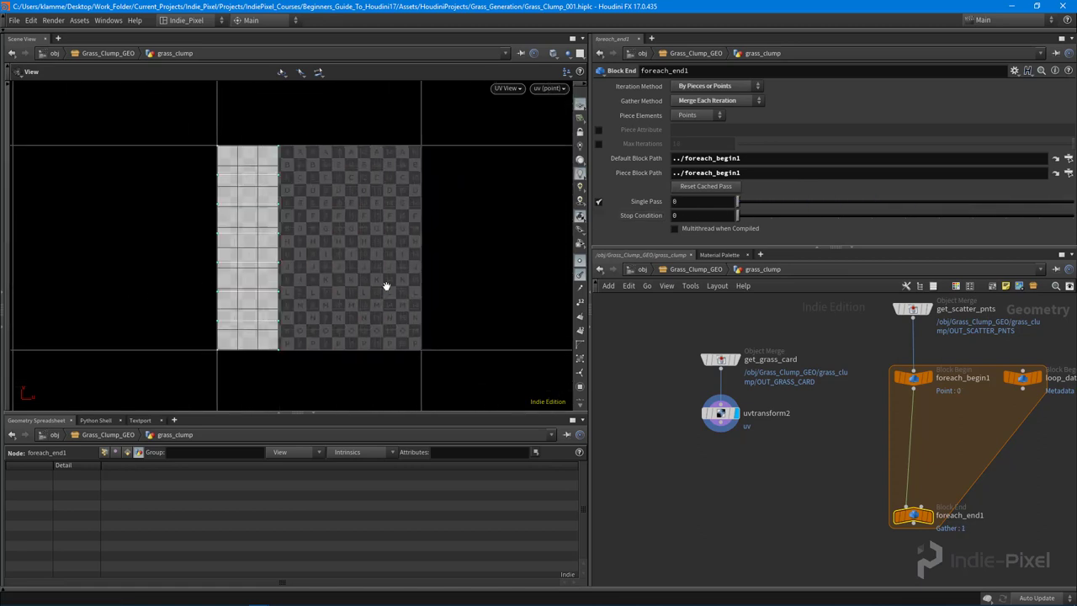
pyautogui.moveTo(736, 201); pyautogui.dragTo(973, 201)
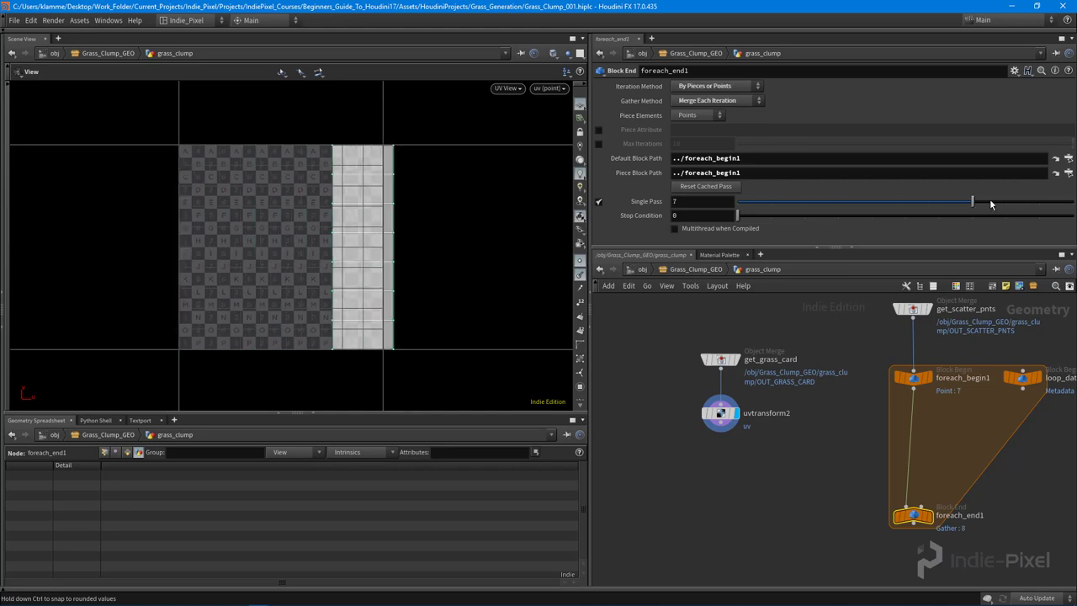
pyautogui.moveTo(974, 202); pyautogui.dragTo(803, 201)
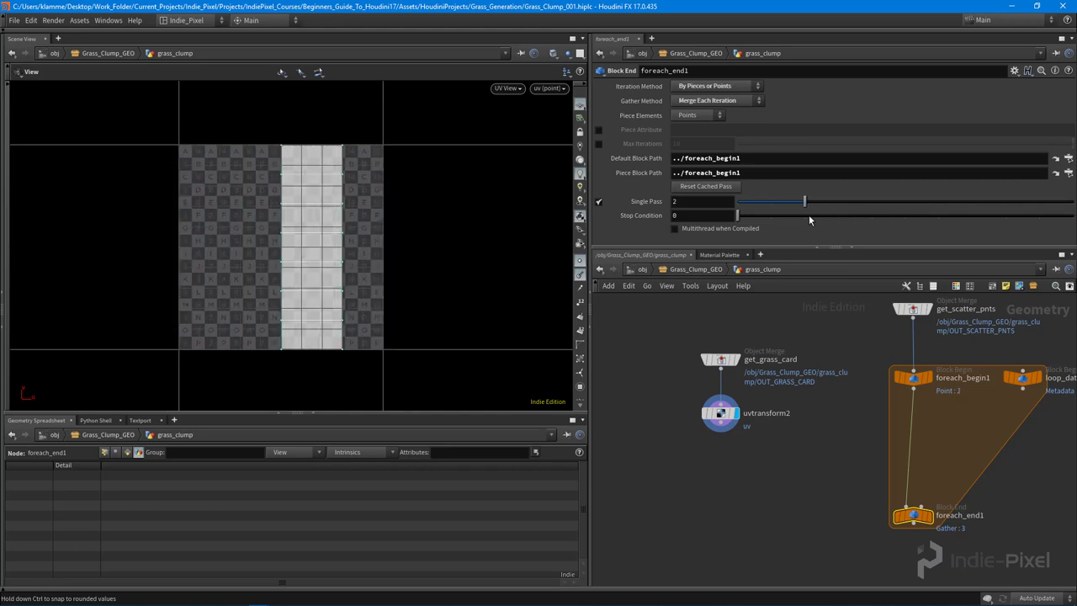
pyautogui.moveTo(800, 201); pyautogui.dragTo(974, 201)
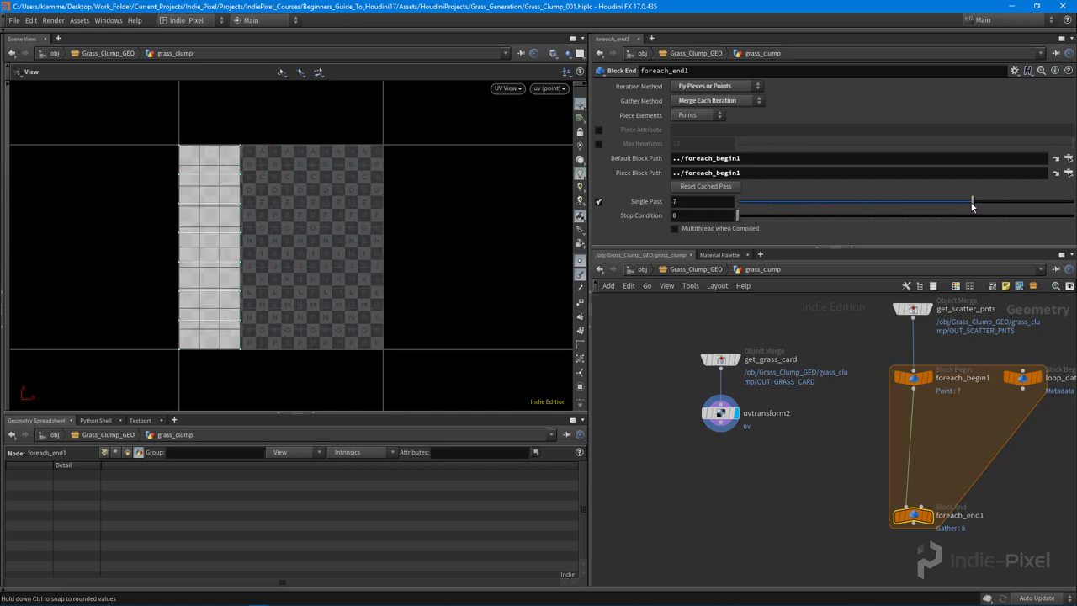
pyautogui.moveTo(972, 202); pyautogui.dragTo(799, 202)
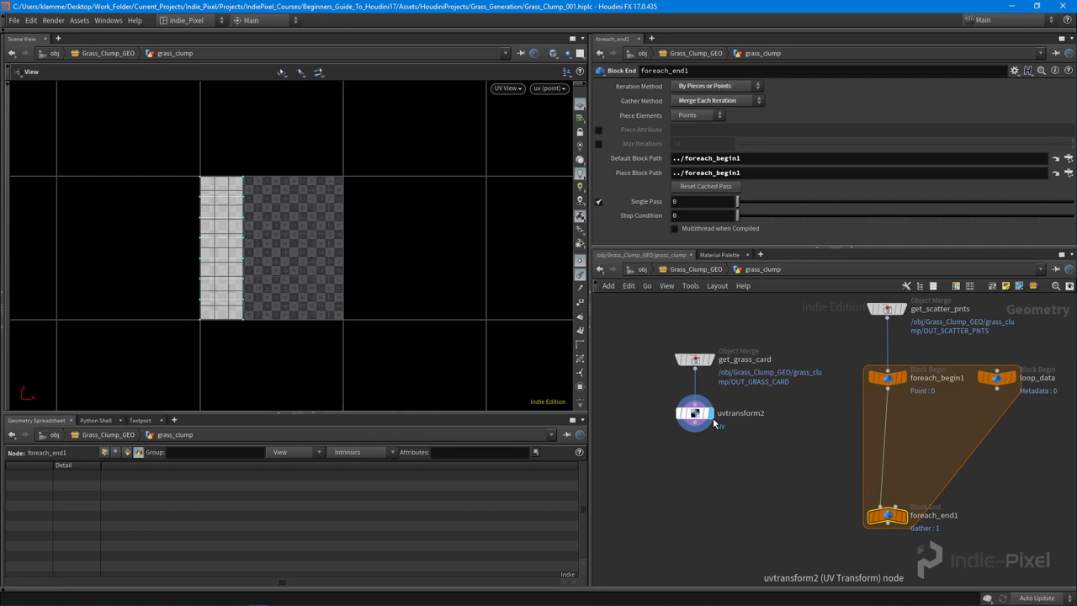
# Add a Copy to Points node after uvtransform2 between foreach_begin1 and foreach_end1.
pyautogui.click(694, 406)
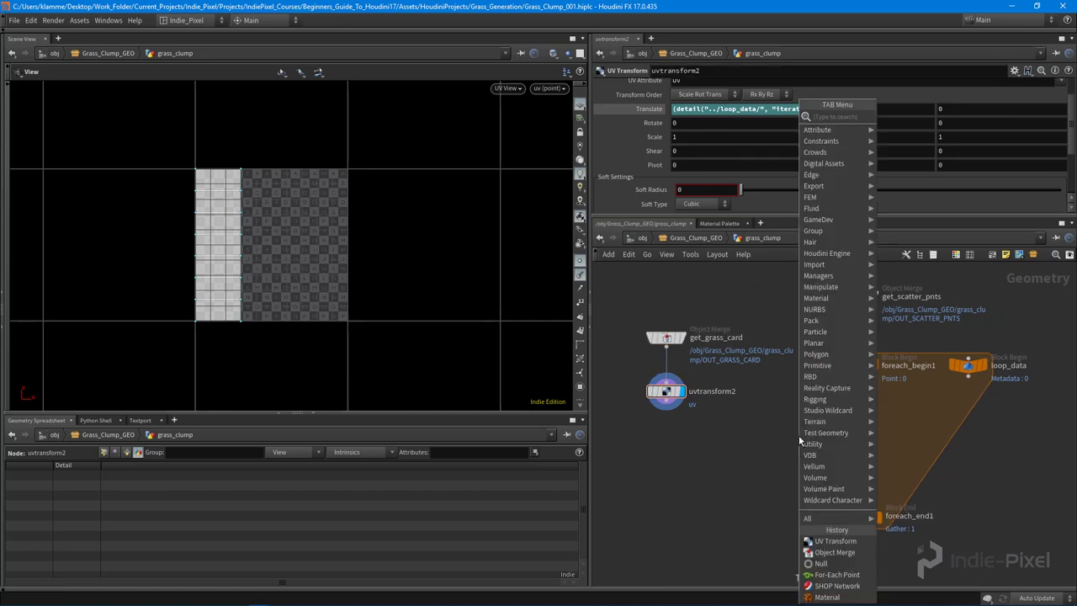
pyautogui.write('copy')
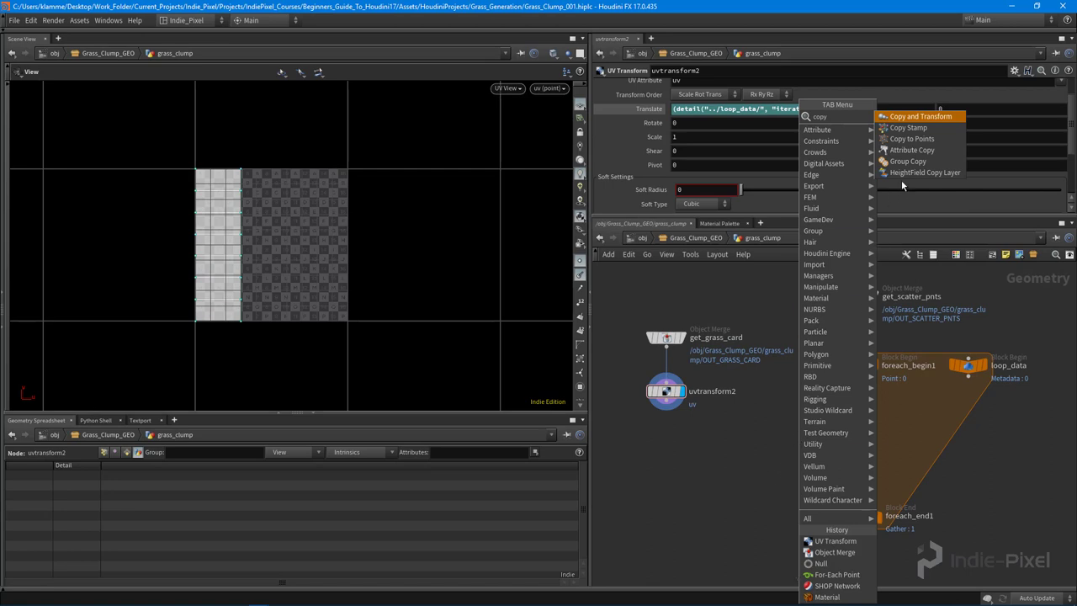
pyautogui.click(912, 138)
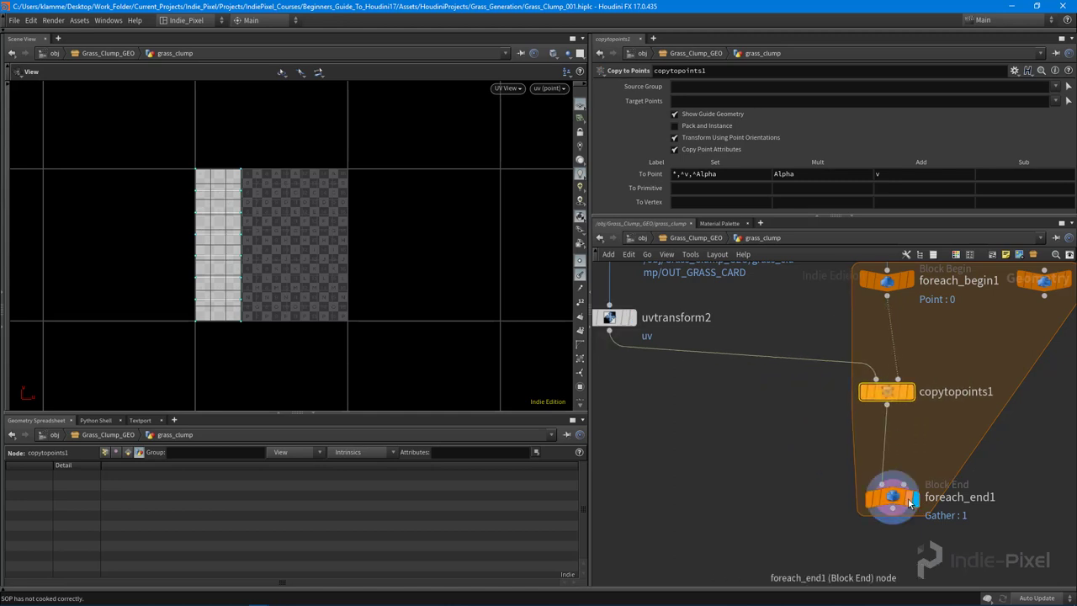
# Display foreach_end1 with Single Pass disabled to show all 30 grass cards.
pyautogui.click(892, 497)
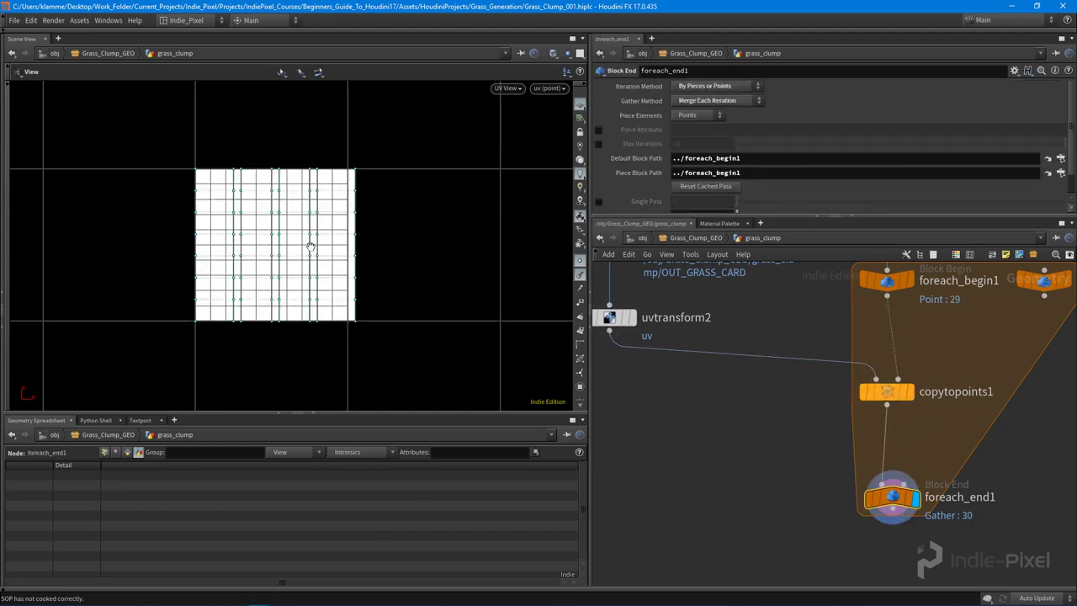
pyautogui.click(507, 87)
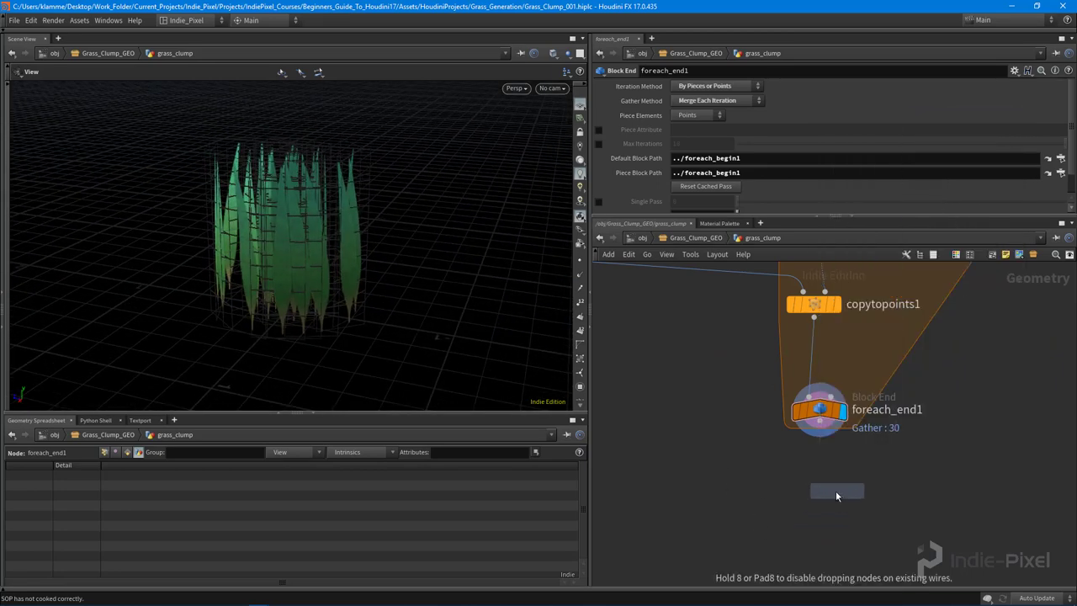
# Set normal1's Weighting Method to By Face Area and orbit to inspect the shading.
pyautogui.click(837, 491)
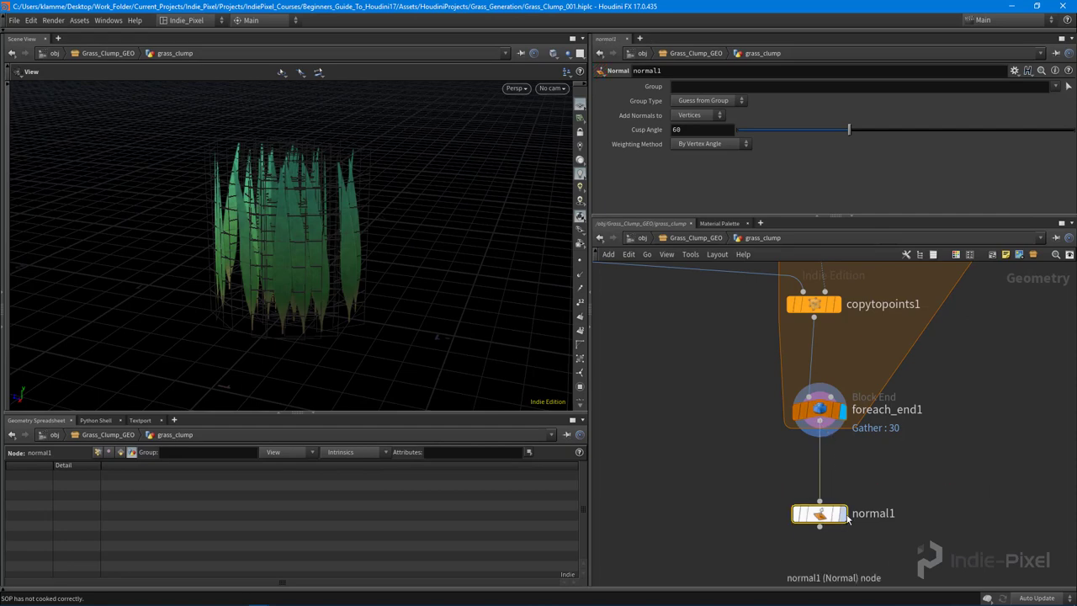
pyautogui.click(711, 143)
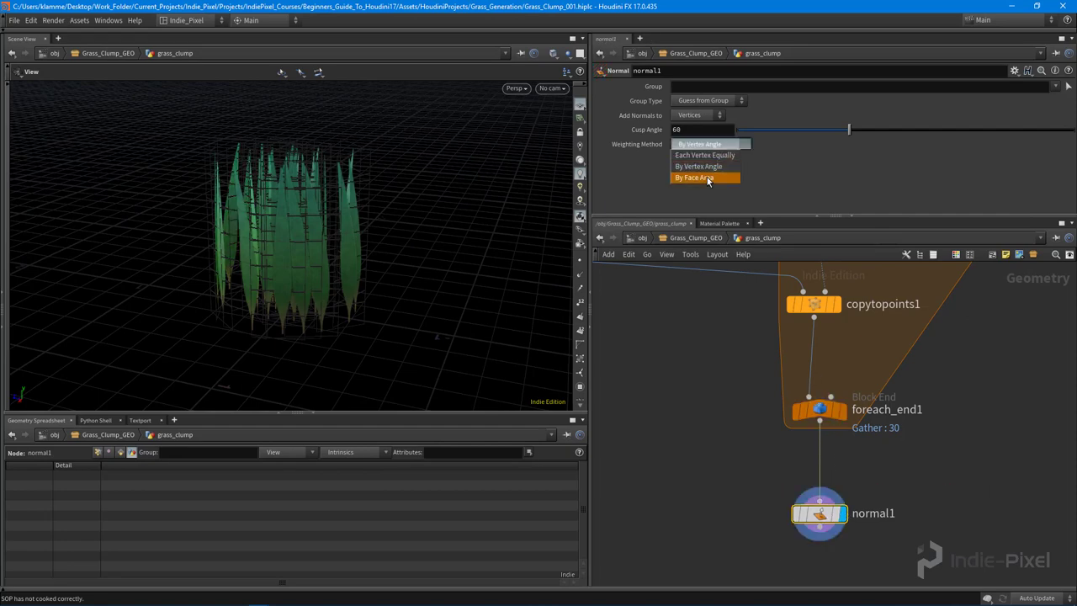
pyautogui.click(695, 178)
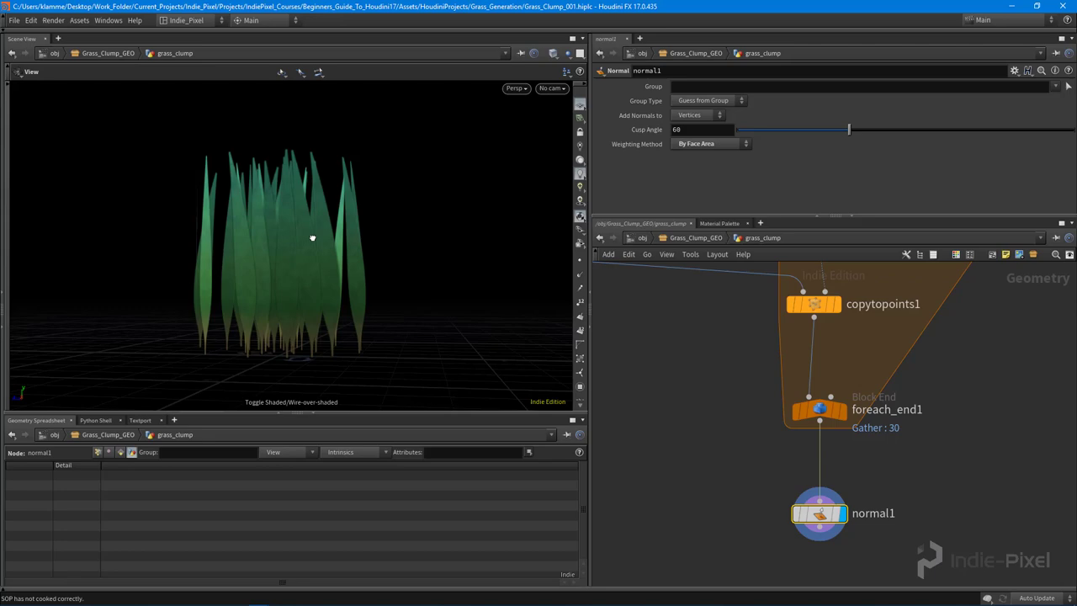
pyautogui.moveTo(313, 238); pyautogui.dragTo(378, 277)
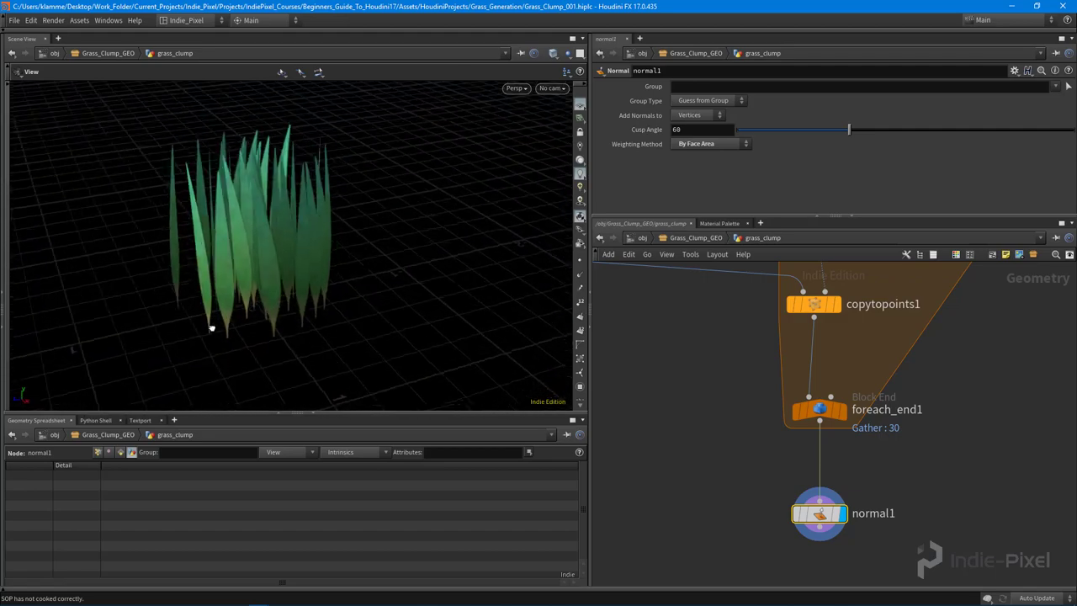
pyautogui.moveTo(212, 328); pyautogui.dragTo(271, 290)
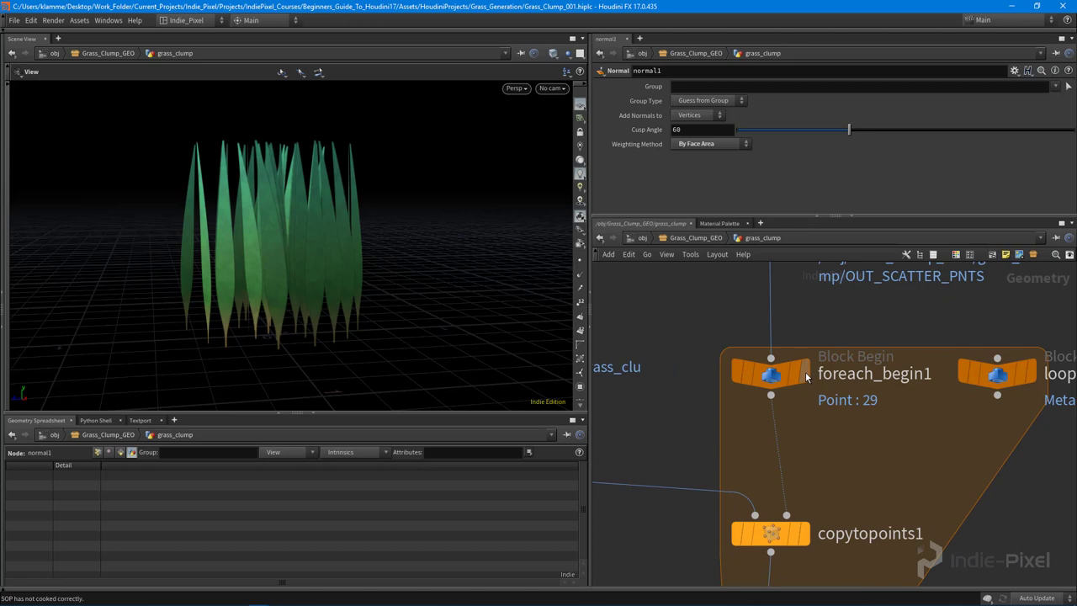
pyautogui.click(770, 373)
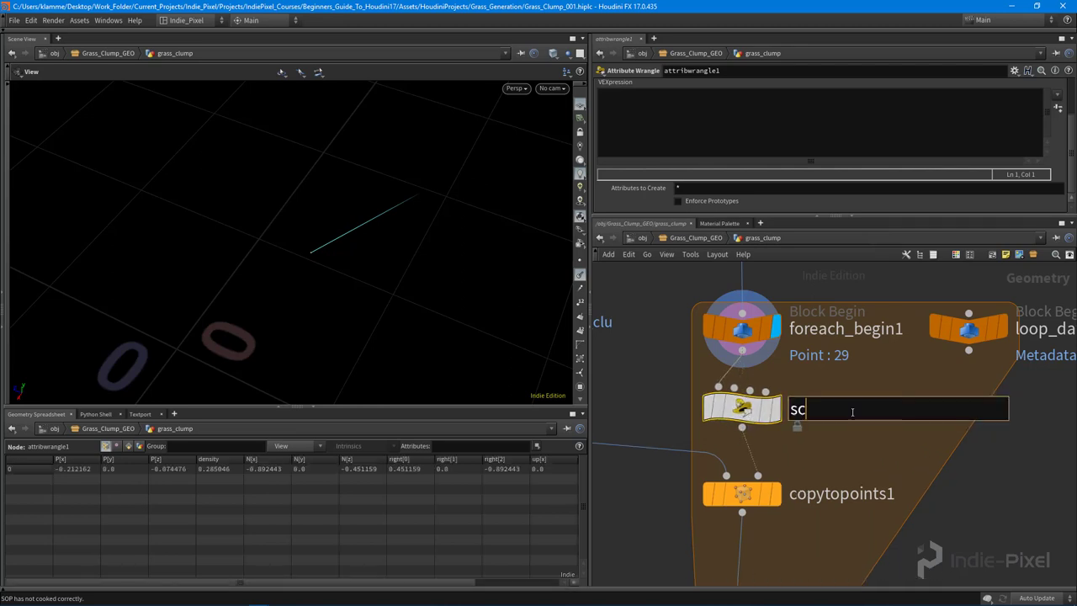
pyautogui.write('copy_attr')
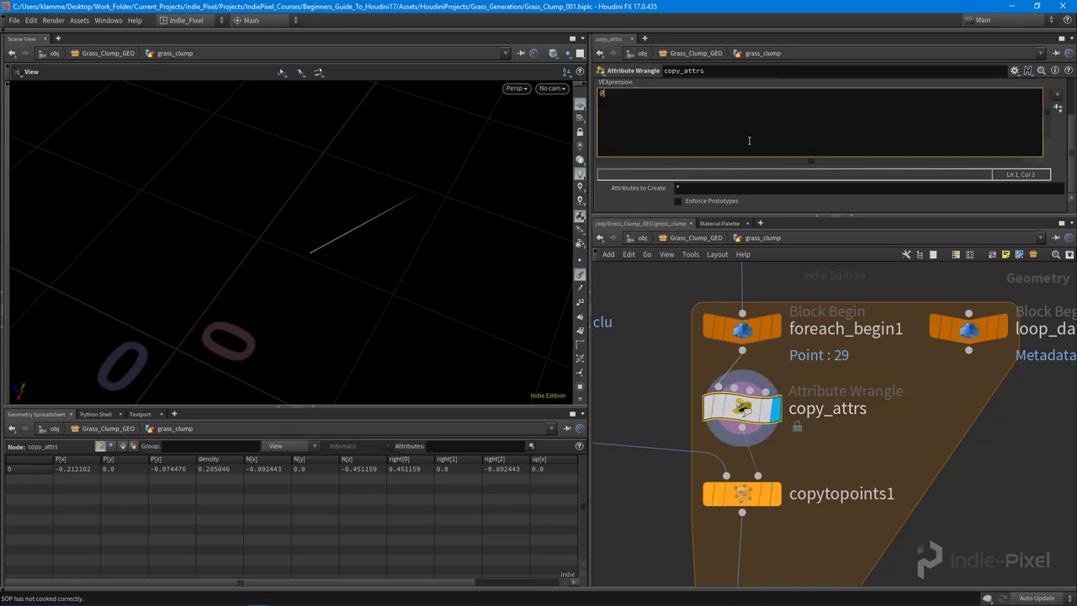
pyautogui.write('@pscale')
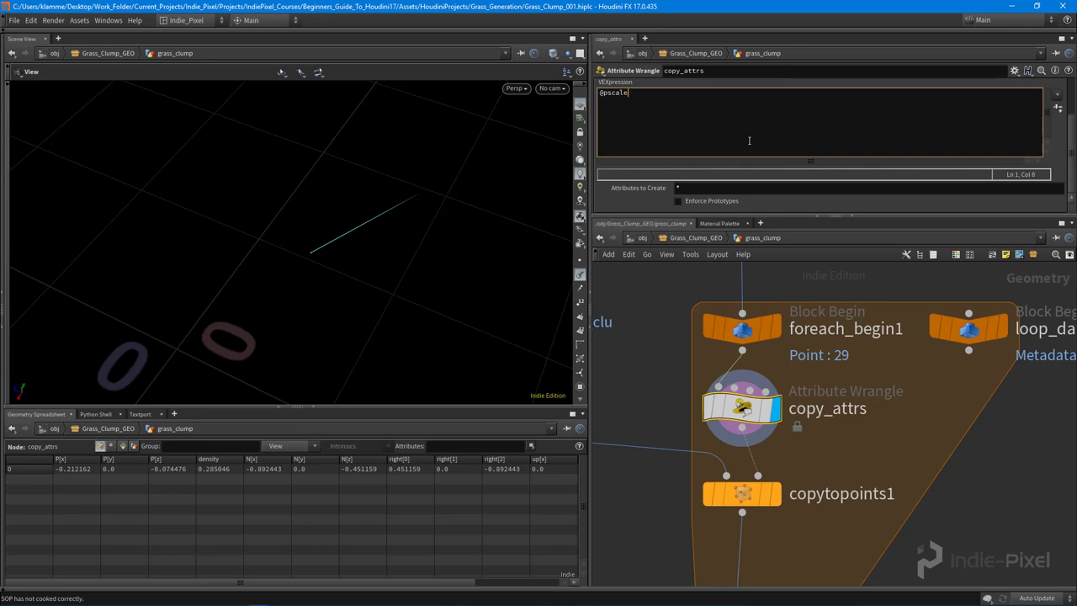
pyautogui.write('=')
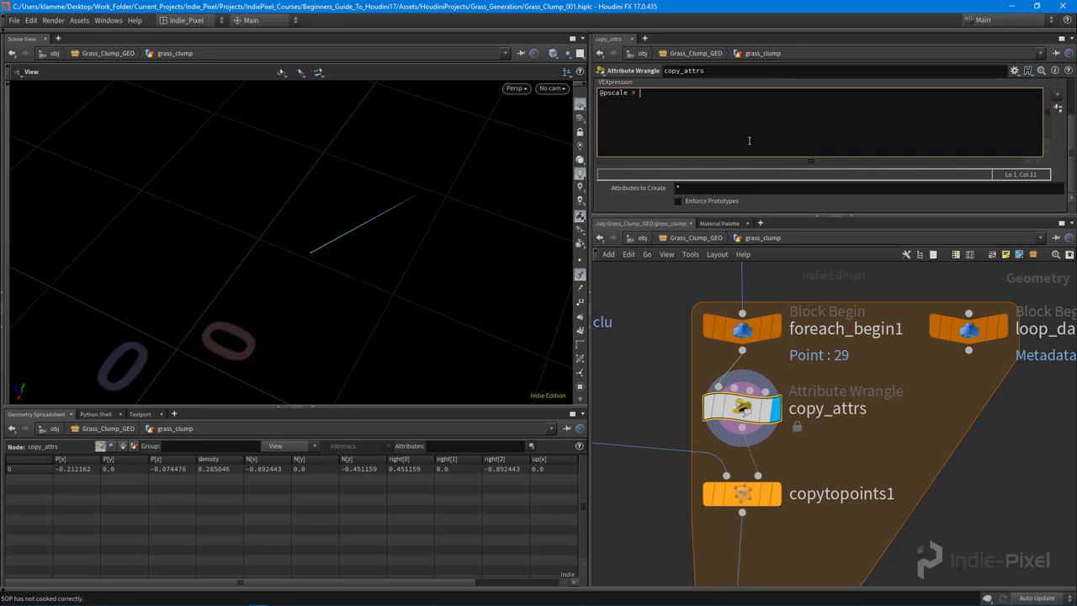
pyautogui.write('@density;')
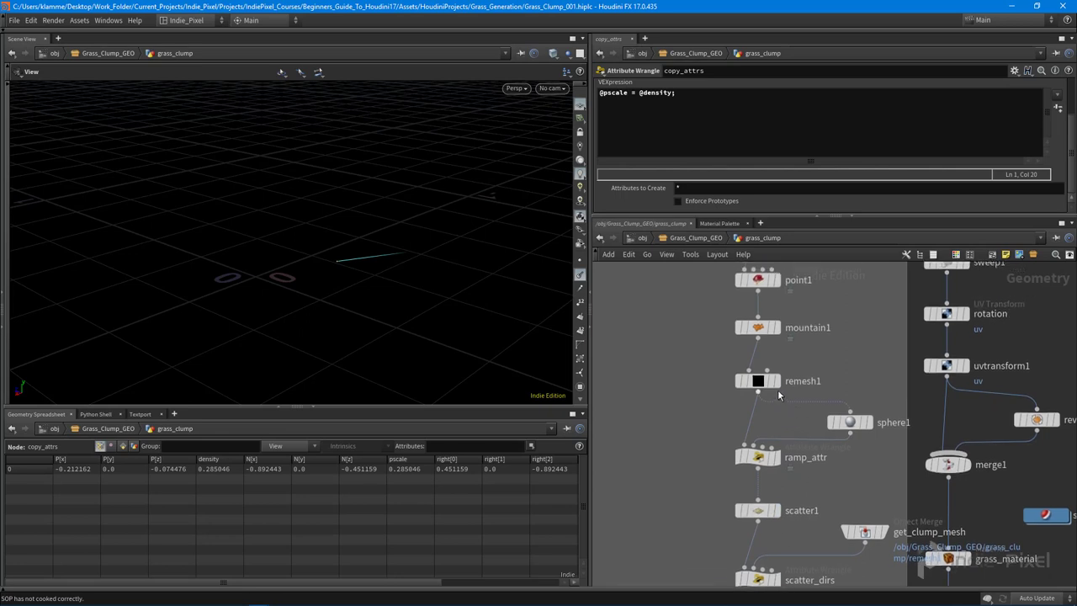
# Inspect the density ramp on scatter1 and ramp_attr, then orbit around the density-scaled clump.
pyautogui.scroll(-3)
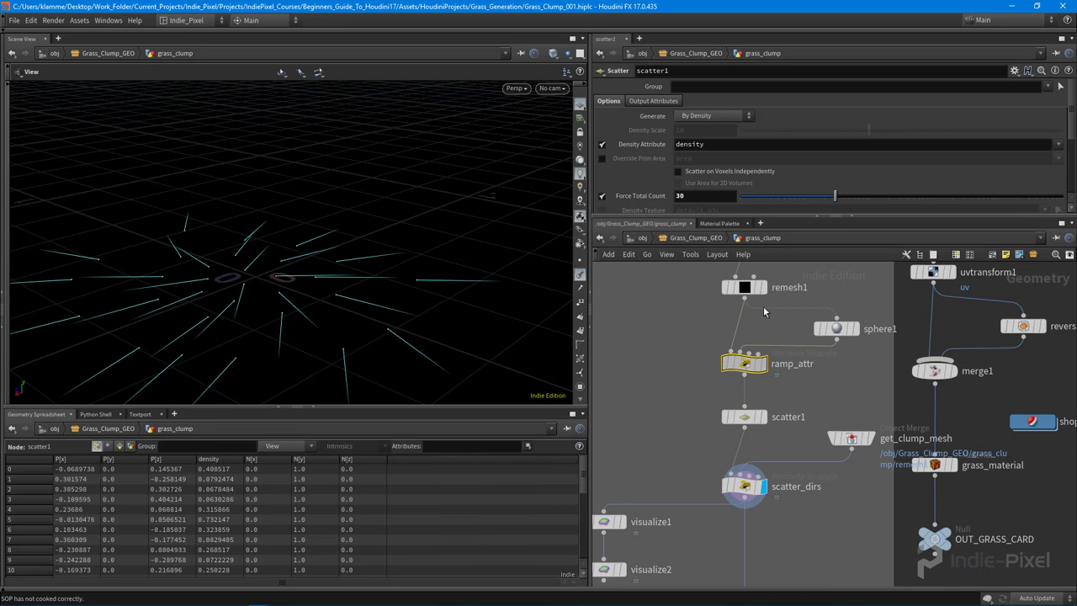
pyautogui.click(754, 363)
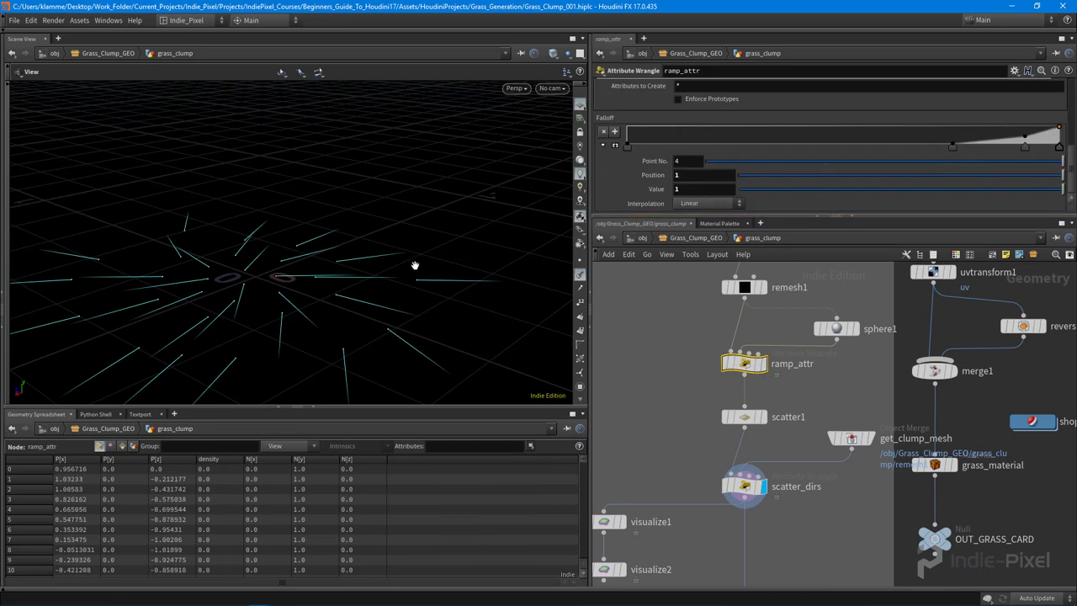
pyautogui.moveTo(967, 153)
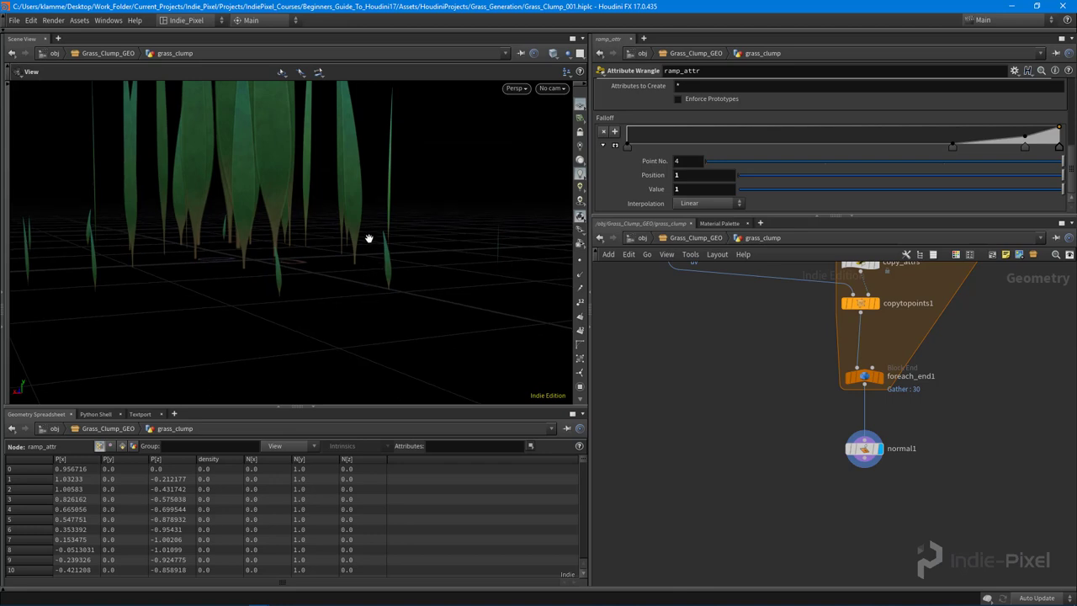
pyautogui.moveTo(368, 238); pyautogui.dragTo(741, 396)
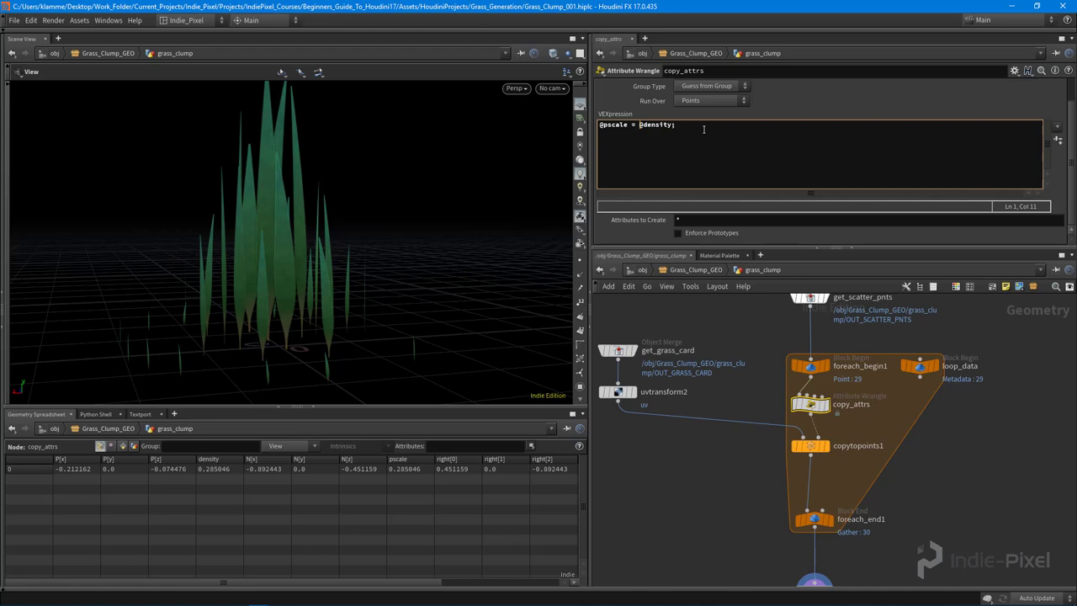
pyautogui.write('fit01(')
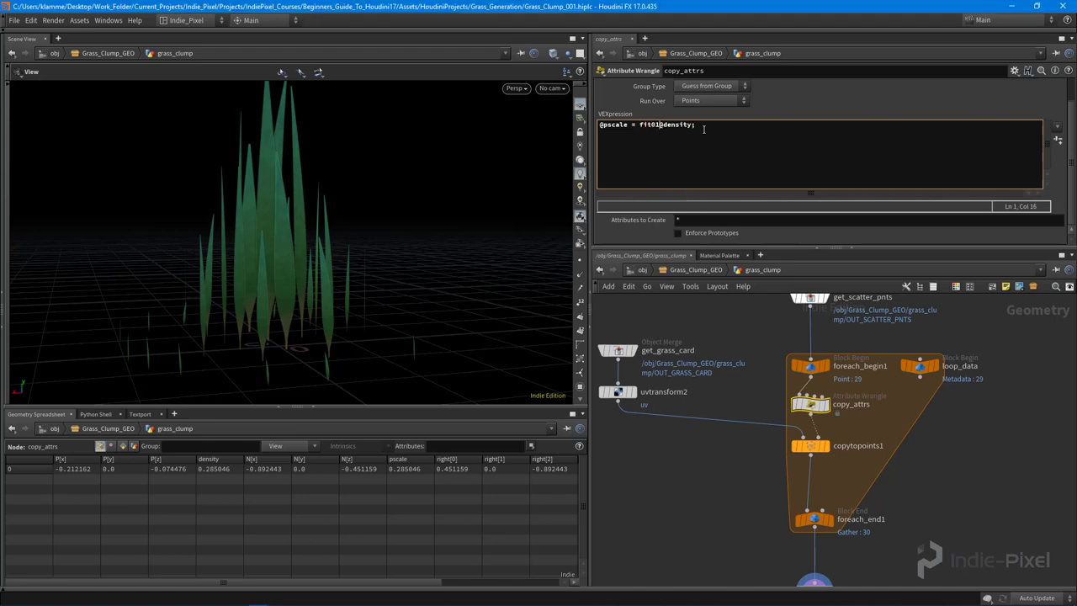
pyautogui.write('(')
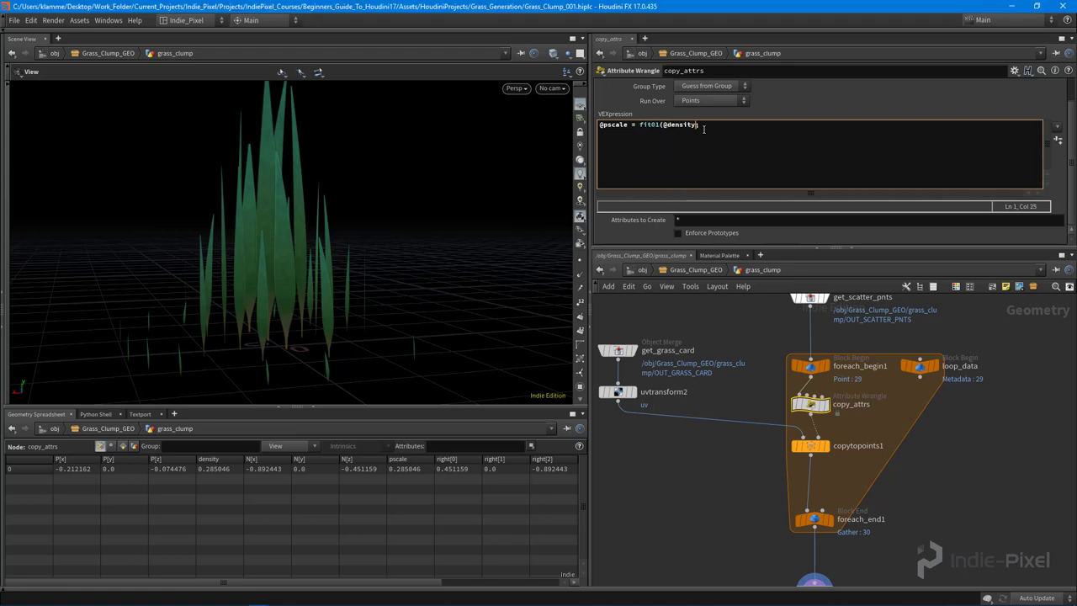
pyautogui.write(', chf()')
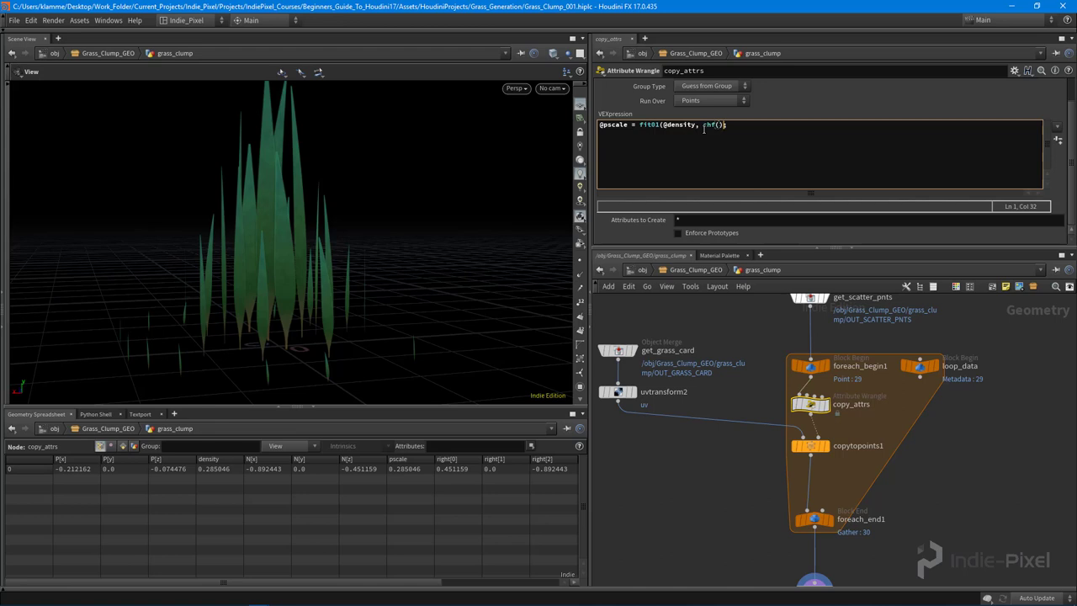
pyautogui.write('minscale"), chf(""')
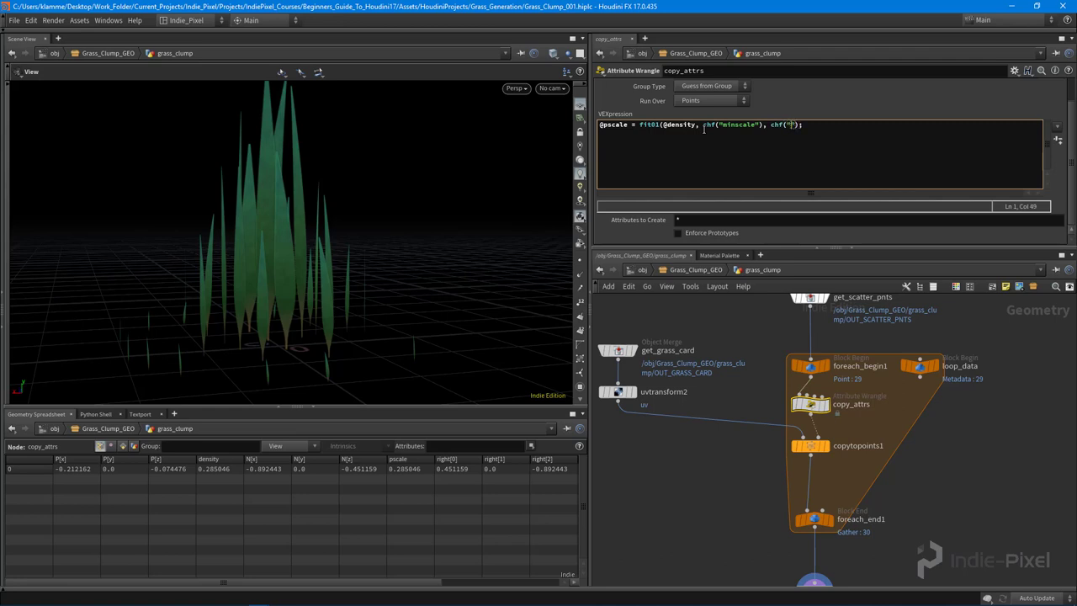
pyautogui.write('maxscale')
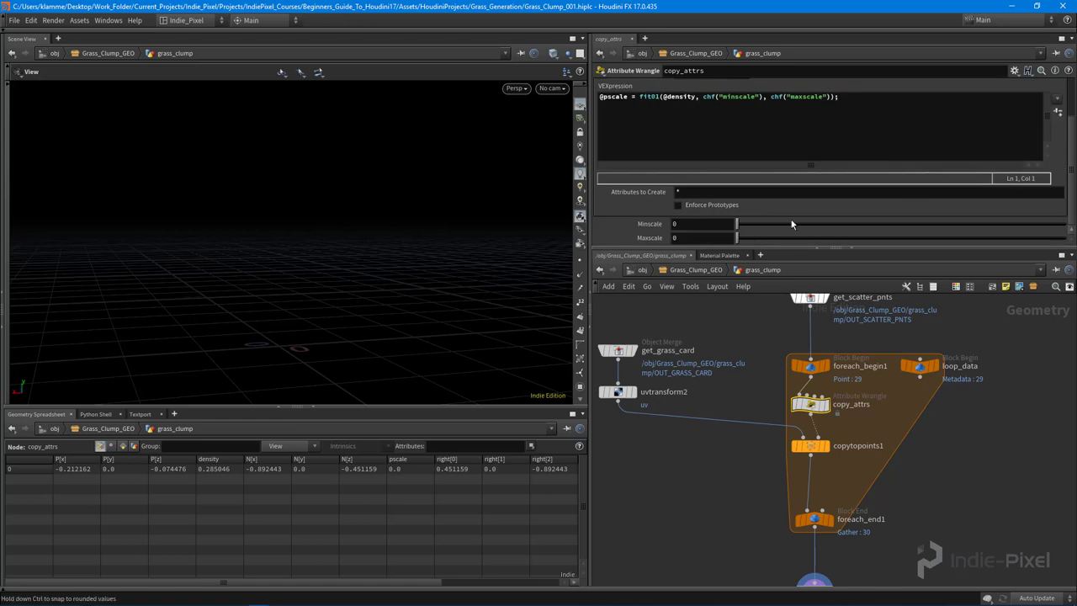
# Set copy_attrs Minscale to about 0.18 and Maxscale to 1.
pyautogui.moveTo(734, 224); pyautogui.dragTo(798, 224)
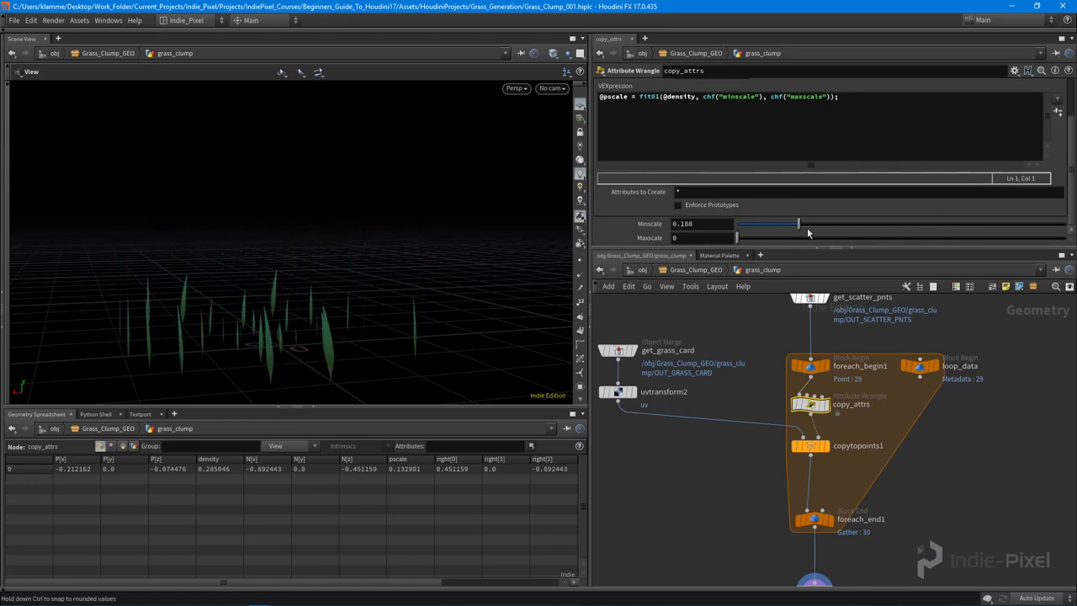
pyautogui.click(702, 237)
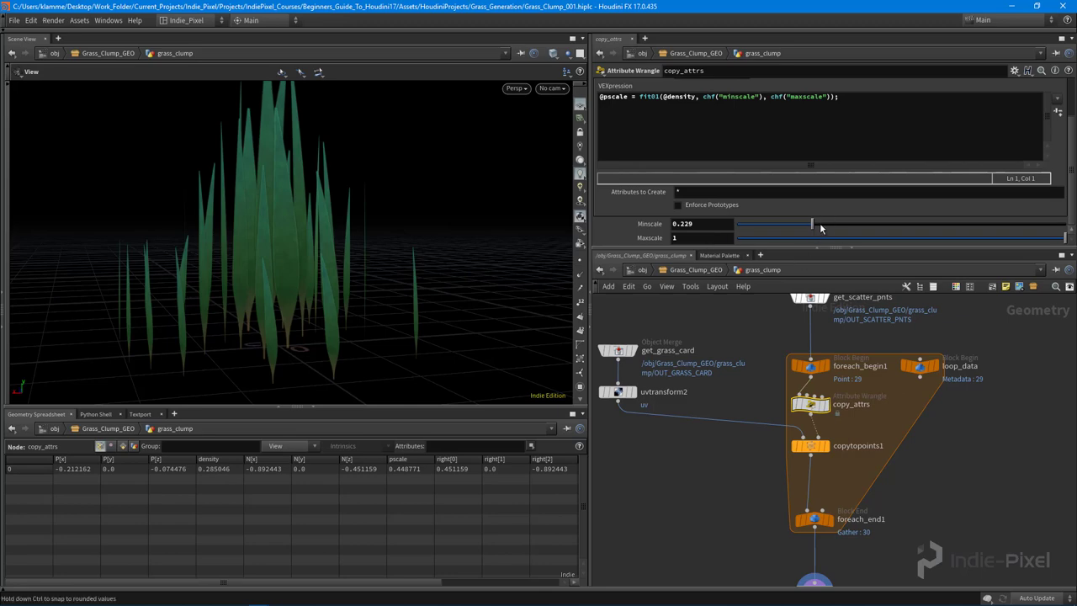
pyautogui.moveTo(812, 224); pyautogui.dragTo(796, 224)
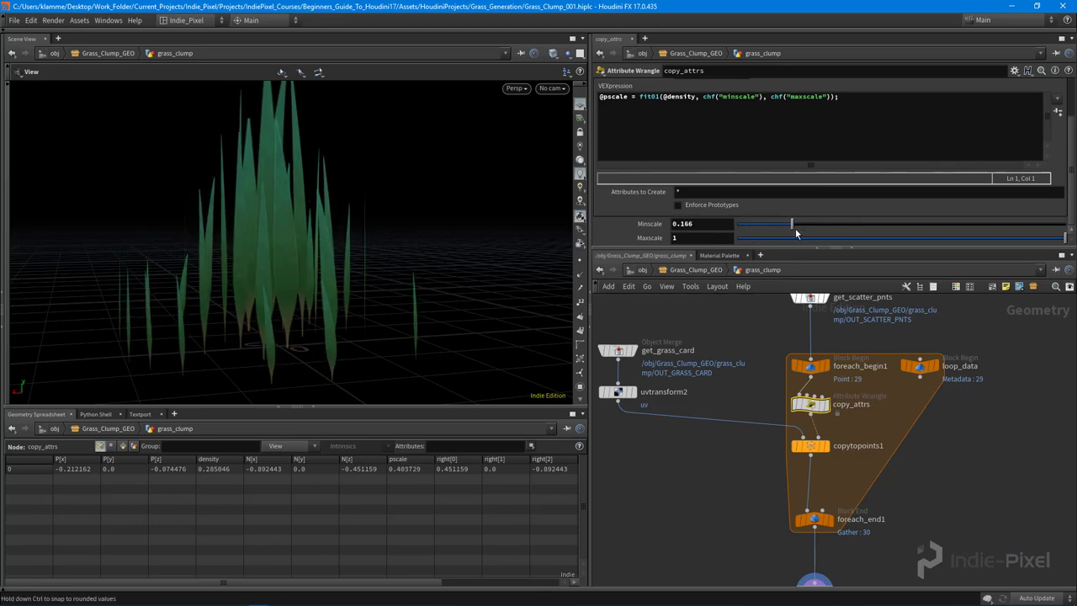
pyautogui.moveTo(791, 224); pyautogui.dragTo(798, 224)
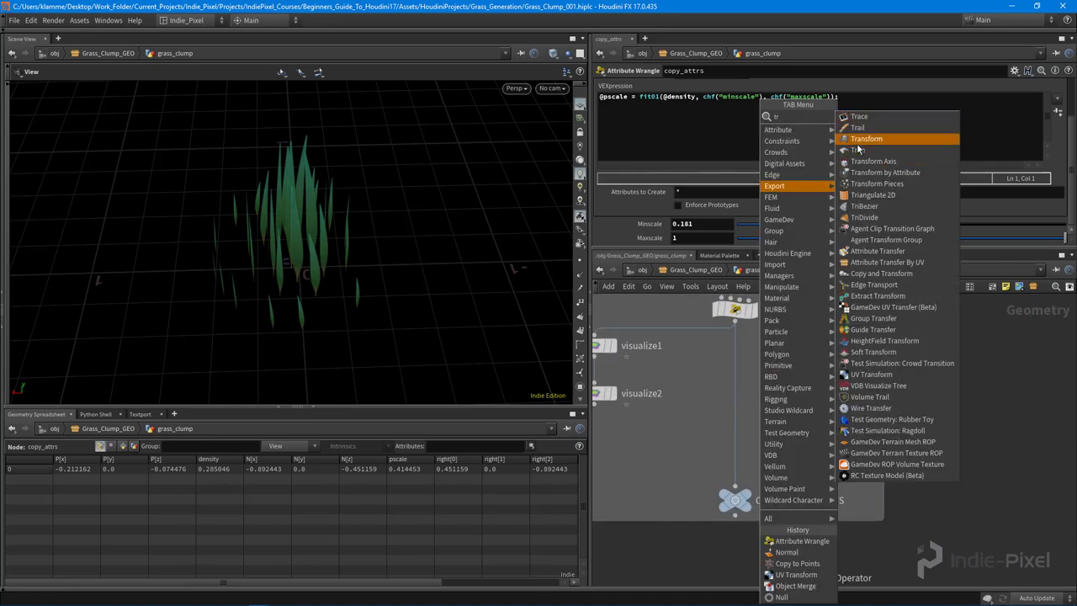
# Add transform1 after scatter_dirs with uniform scale 0.39, then display normal1 and orbit.
pyautogui.click(867, 138)
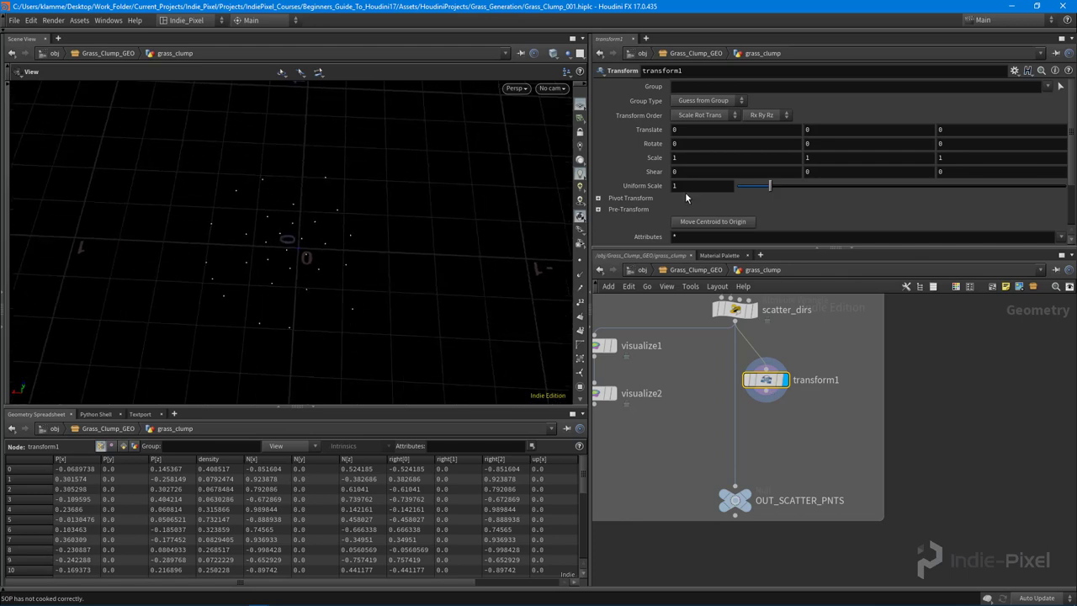
pyautogui.moveTo(768, 185); pyautogui.dragTo(748, 185)
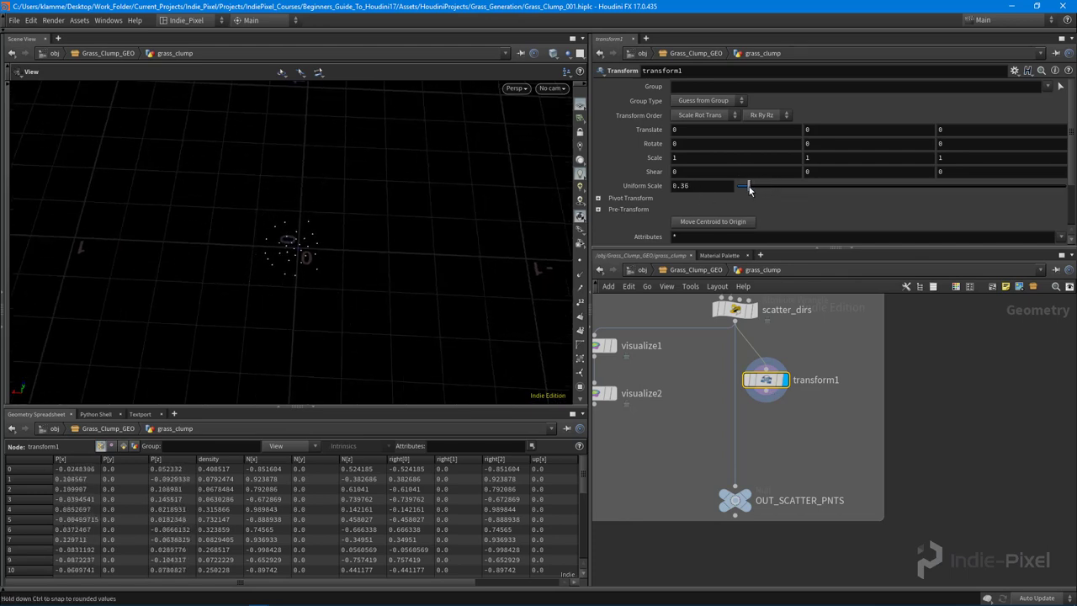
pyautogui.moveTo(745, 185); pyautogui.dragTo(749, 185)
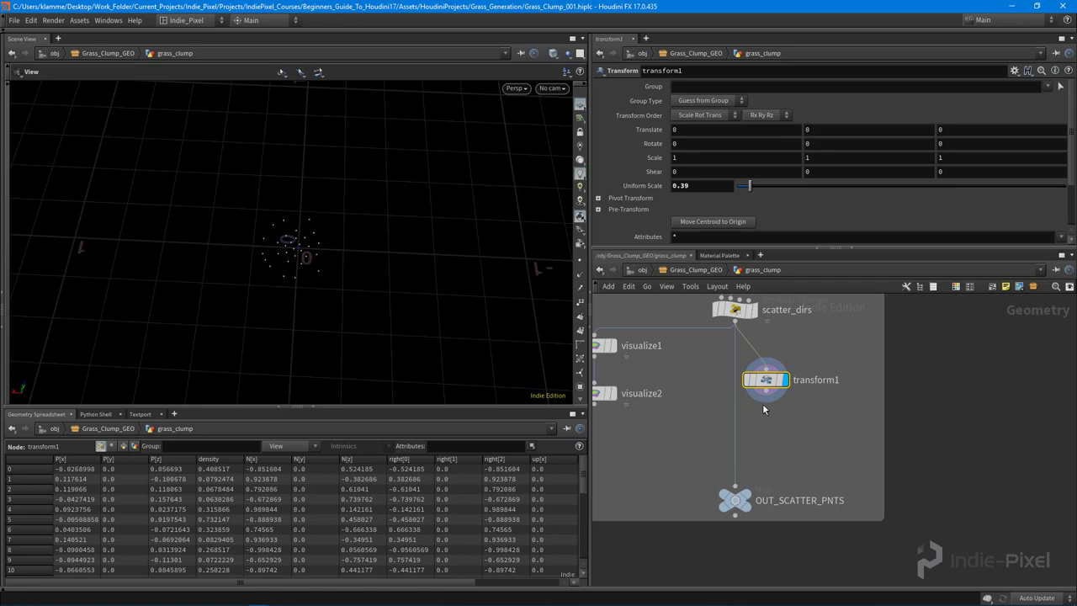
pyautogui.moveTo(765, 380); pyautogui.dragTo(734, 399)
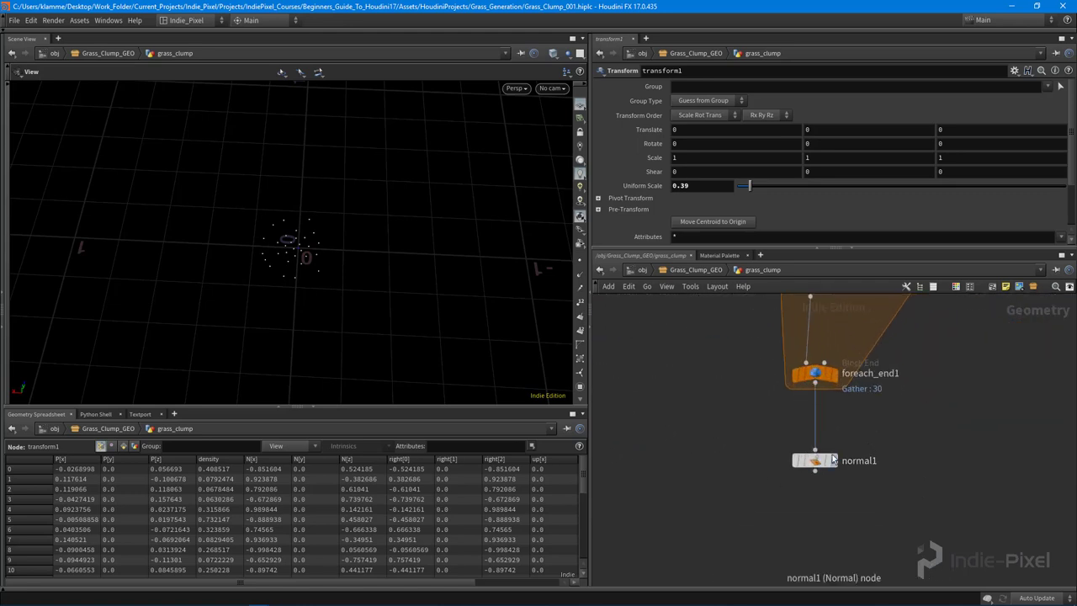
pyautogui.click(815, 460)
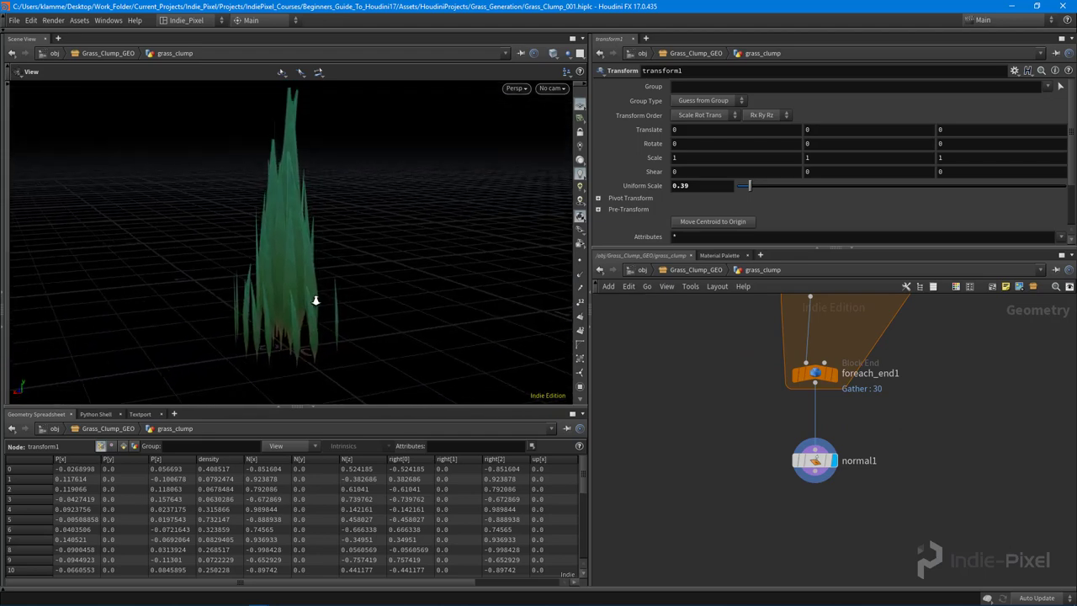
pyautogui.moveTo(316, 300); pyautogui.dragTo(432, 346)
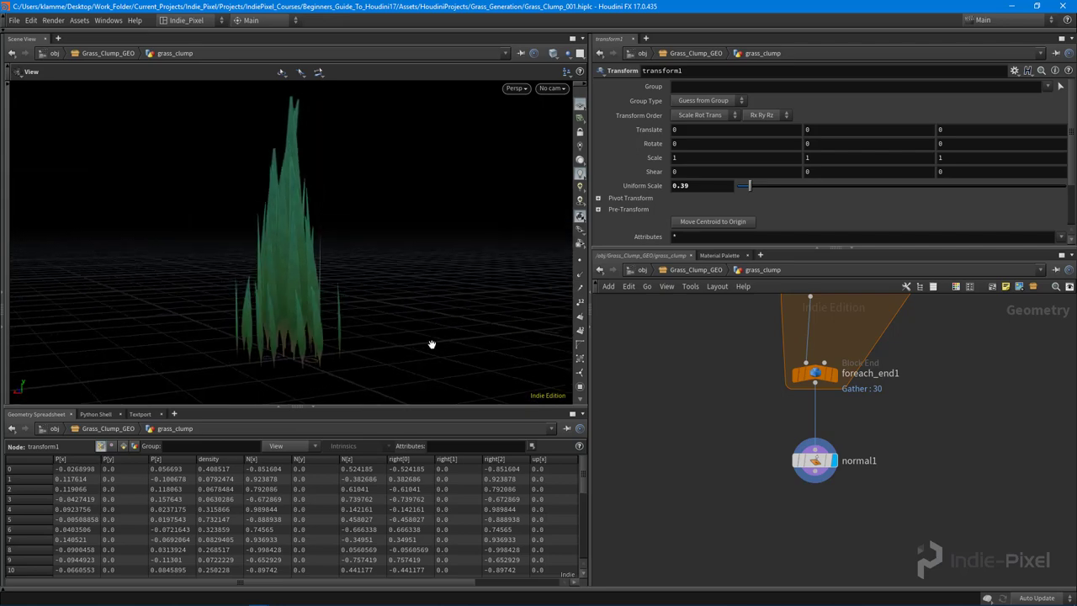
pyautogui.moveTo(431, 344); pyautogui.dragTo(254, 250)
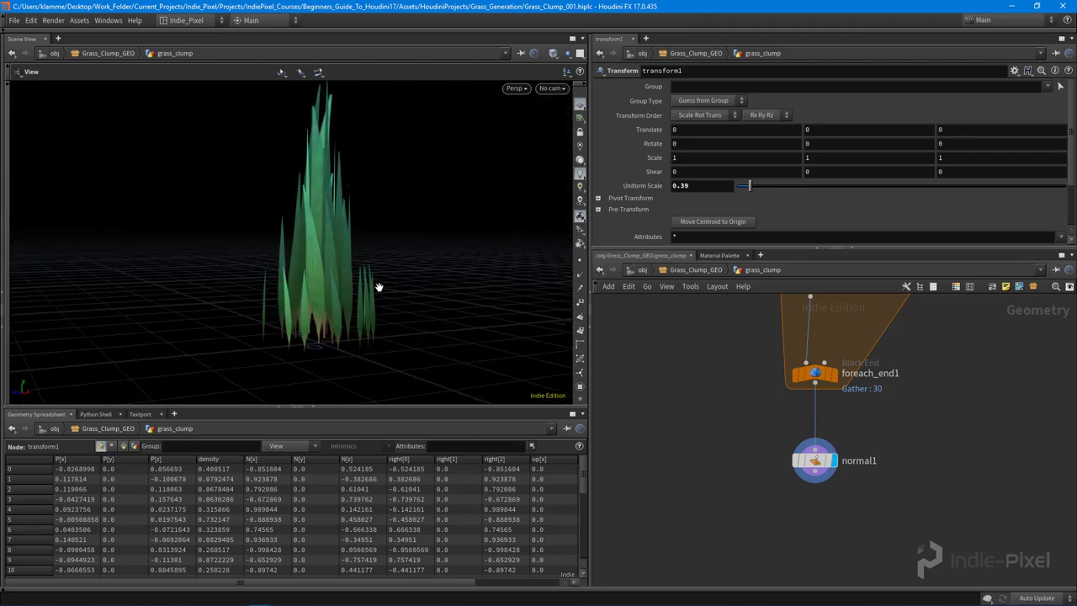
pyautogui.moveTo(379, 287); pyautogui.dragTo(303, 328)
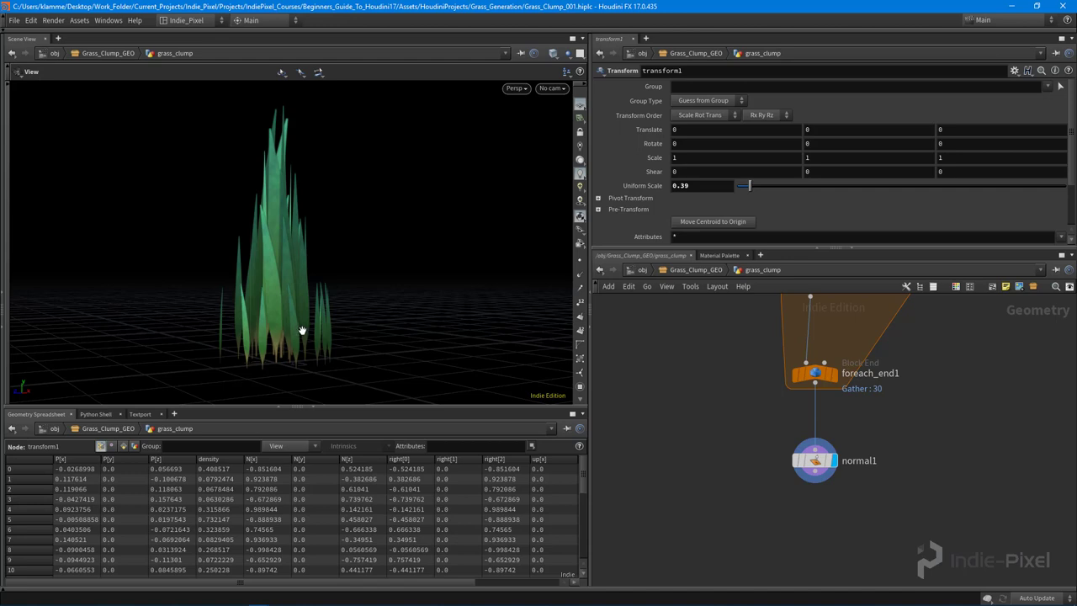
pyautogui.moveTo(149, 124)
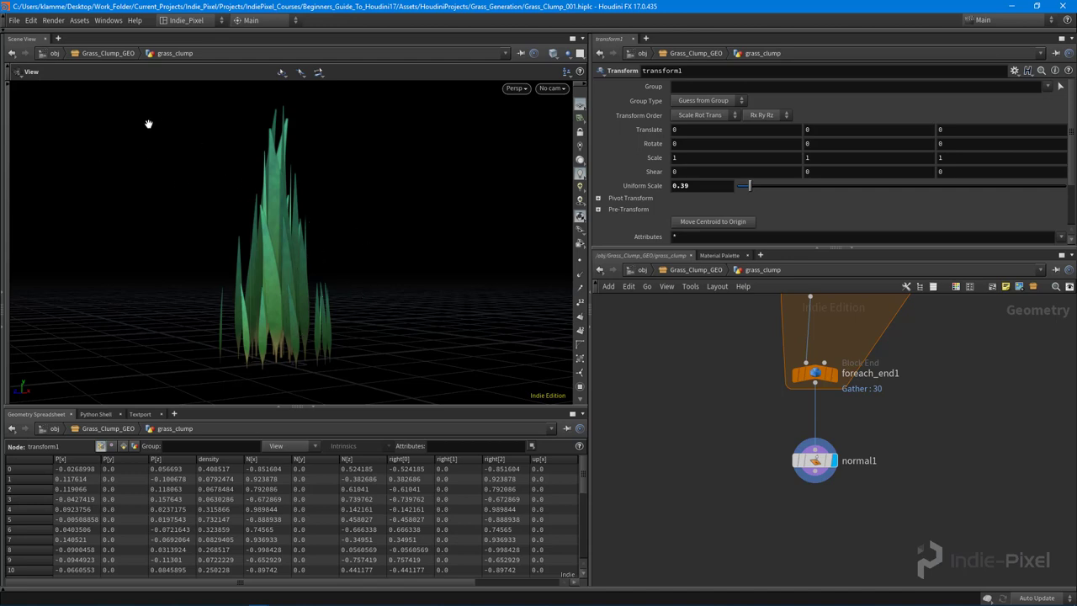